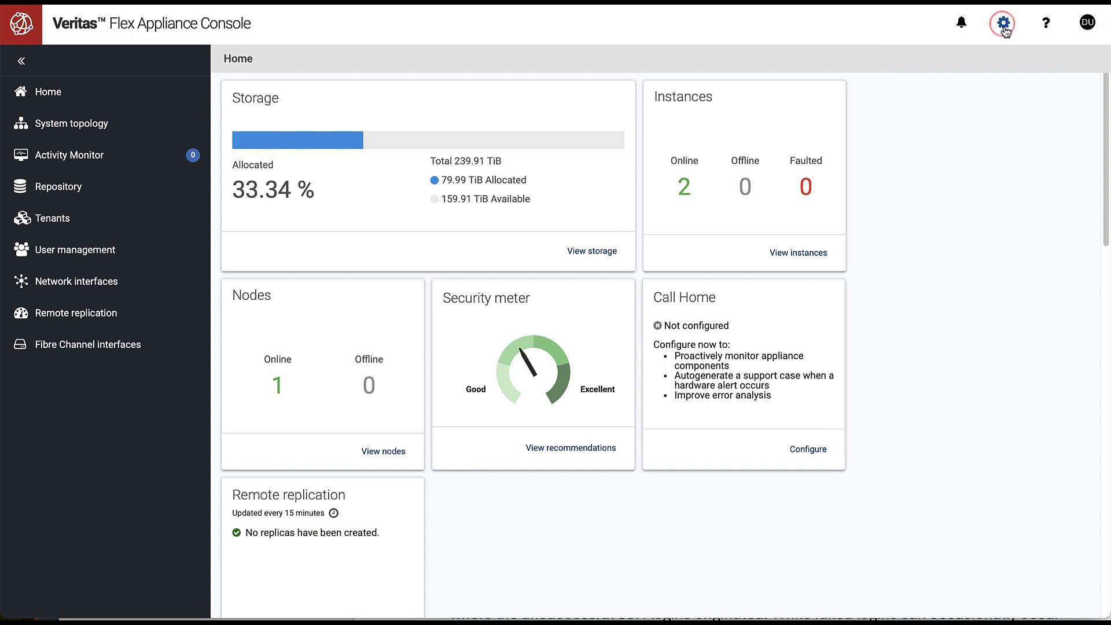
Step: Reach the log forwarding configuration from the appliance settings
{"action": "left_click", "coordinate": [1003, 24]}
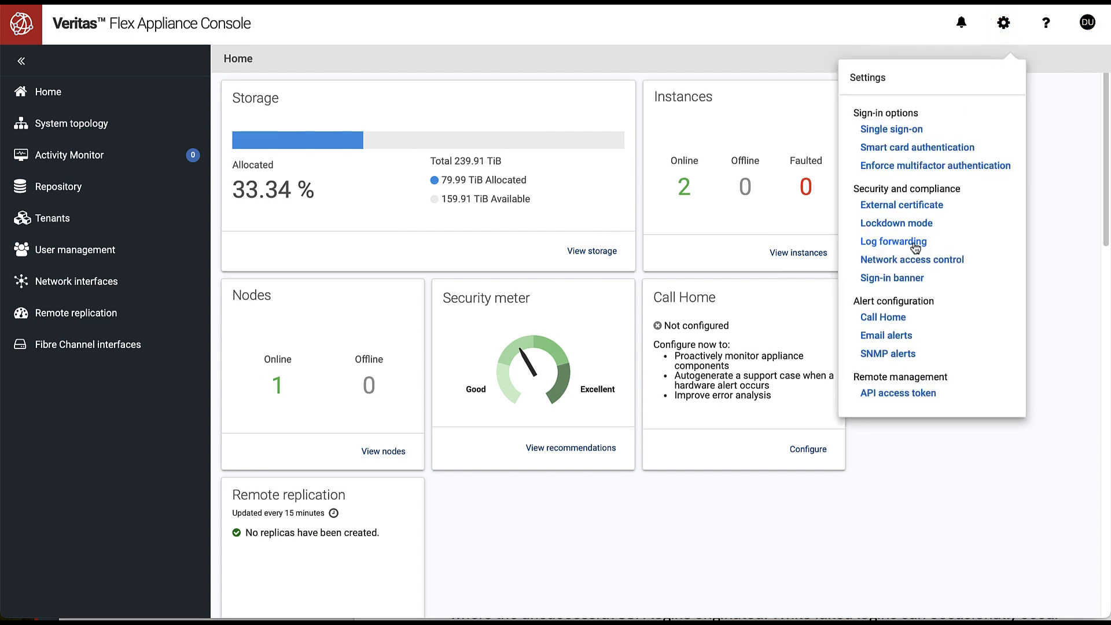
{"action": "left_click", "coordinate": [893, 241]}
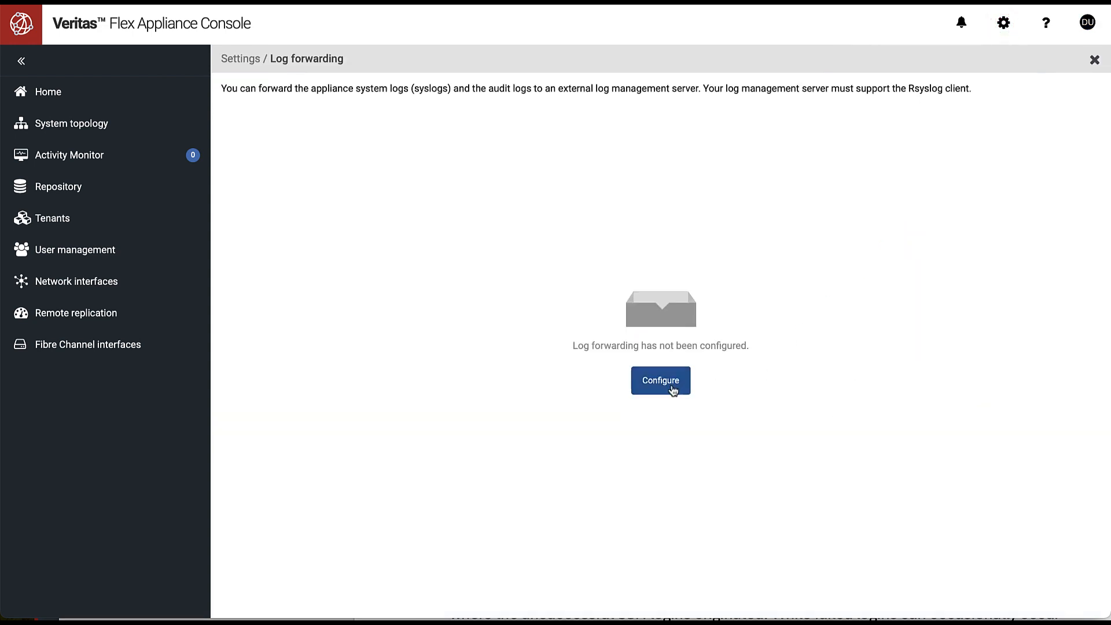
{"action": "left_click", "coordinate": [659, 381]}
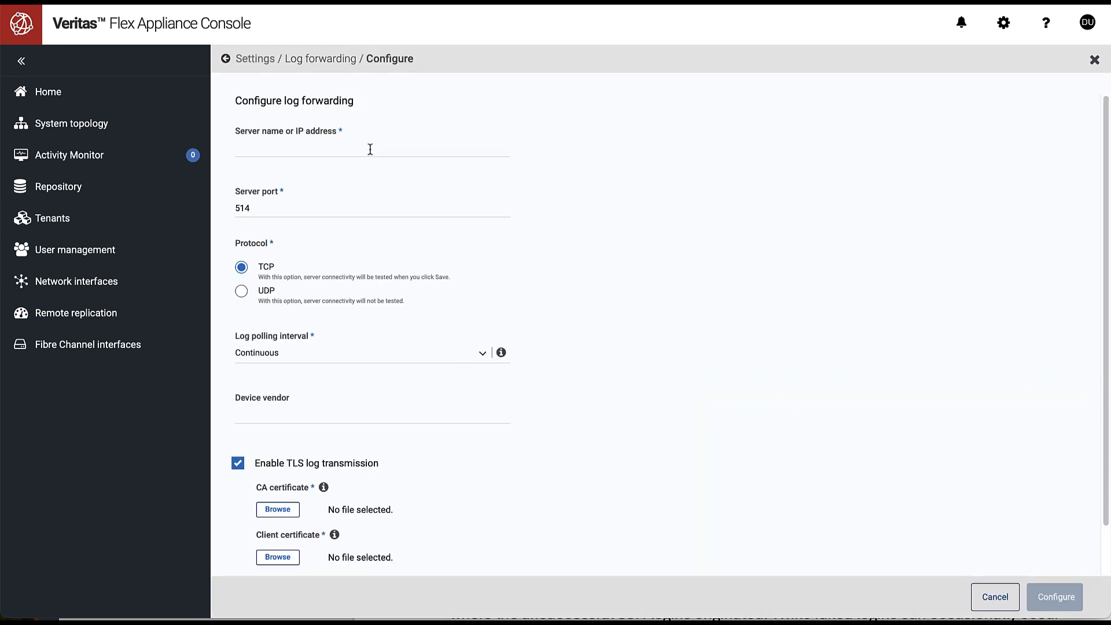
Step: Enter Splunk.server.com as the server name and keep Continuous as the log polling interval
{"action": "type", "text": "splun"}
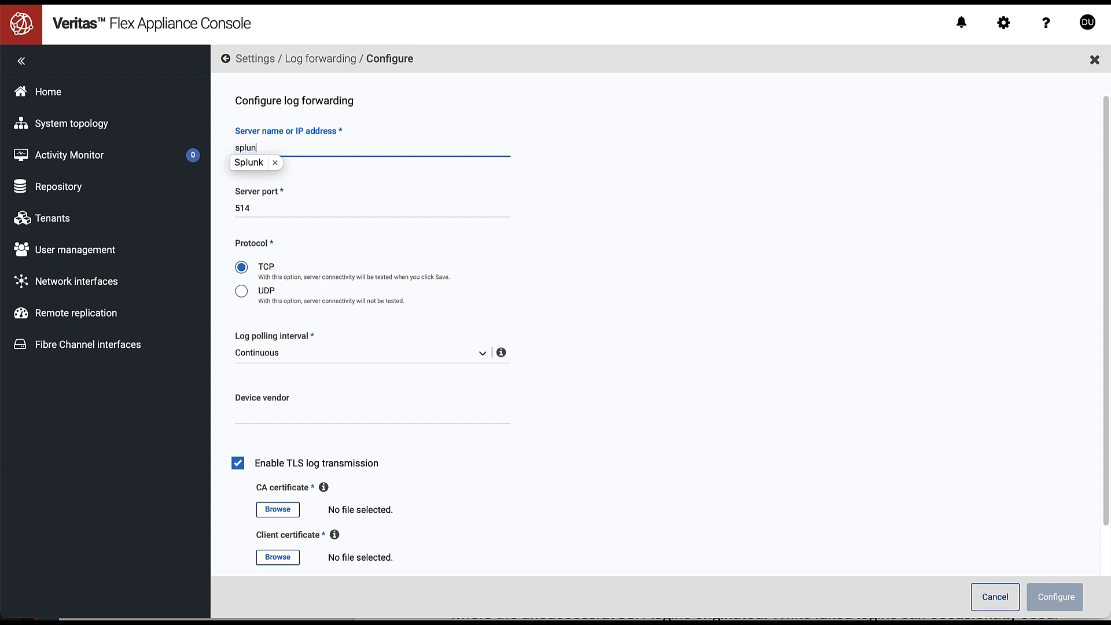
{"action": "type", "text": "Splunk.server.com"}
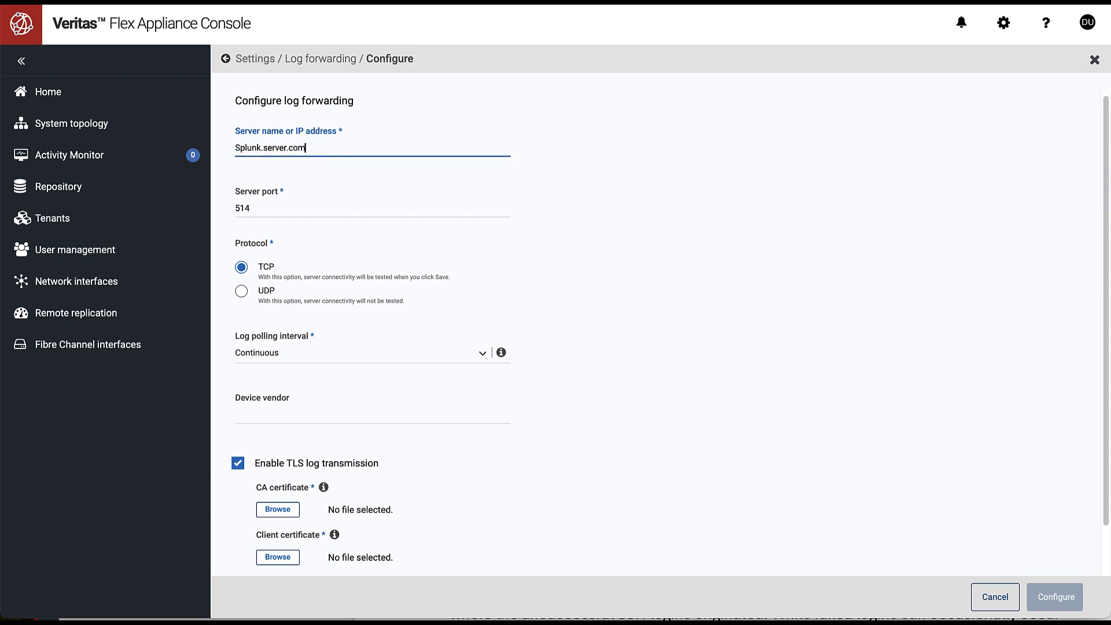
{"action": "left_click", "coordinate": [362, 353]}
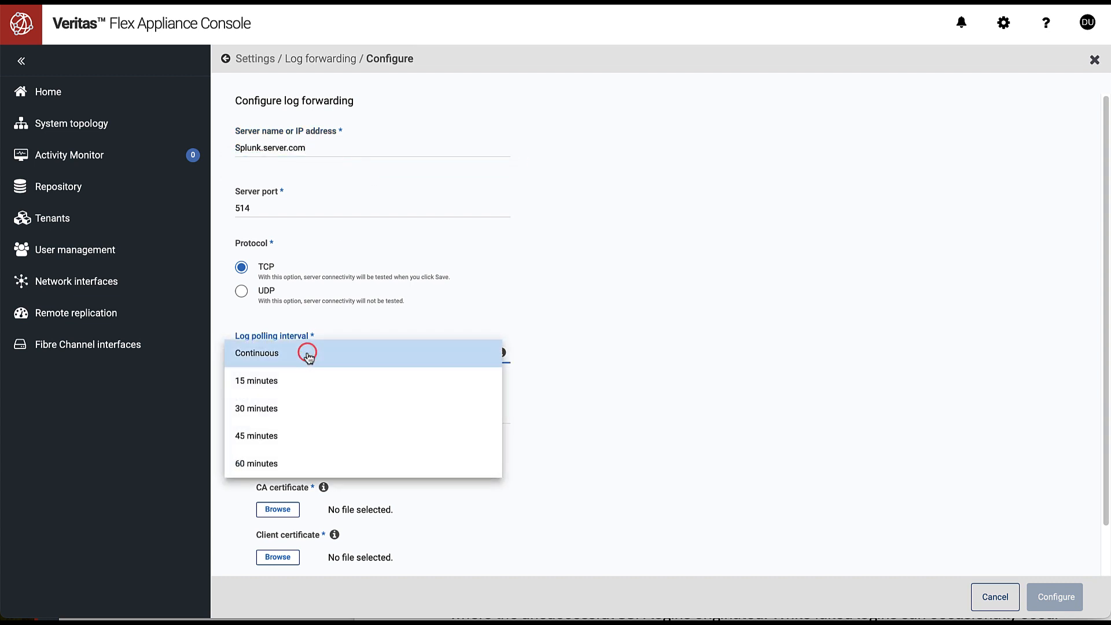
{"action": "left_click", "coordinate": [257, 353]}
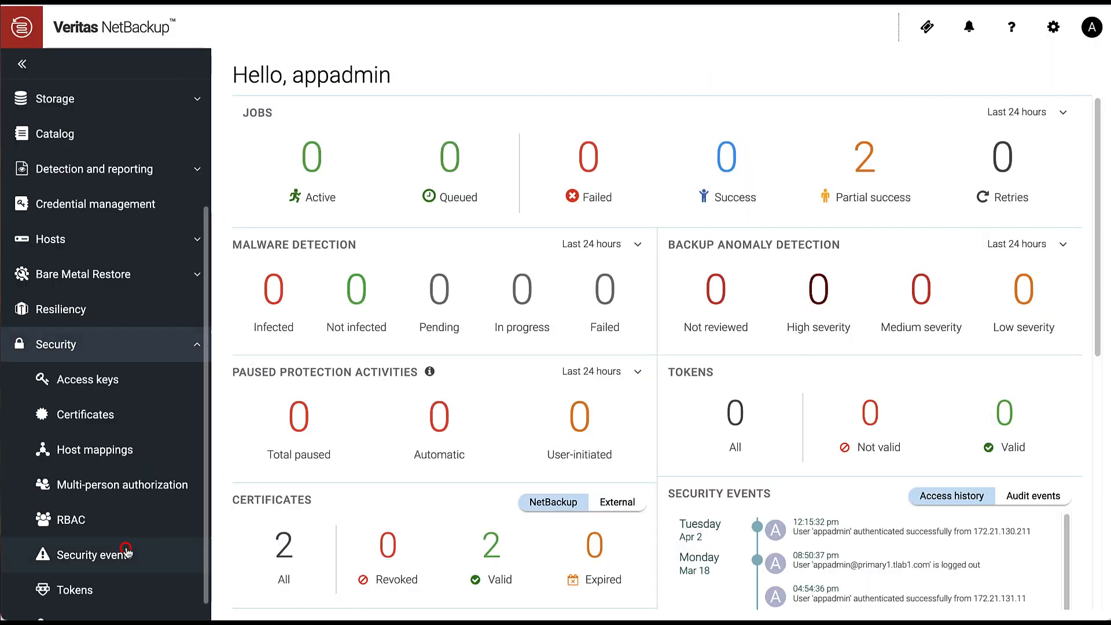
Step: In Security events settings, enable sending audit events to the system logs
{"action": "left_click", "coordinate": [94, 555]}
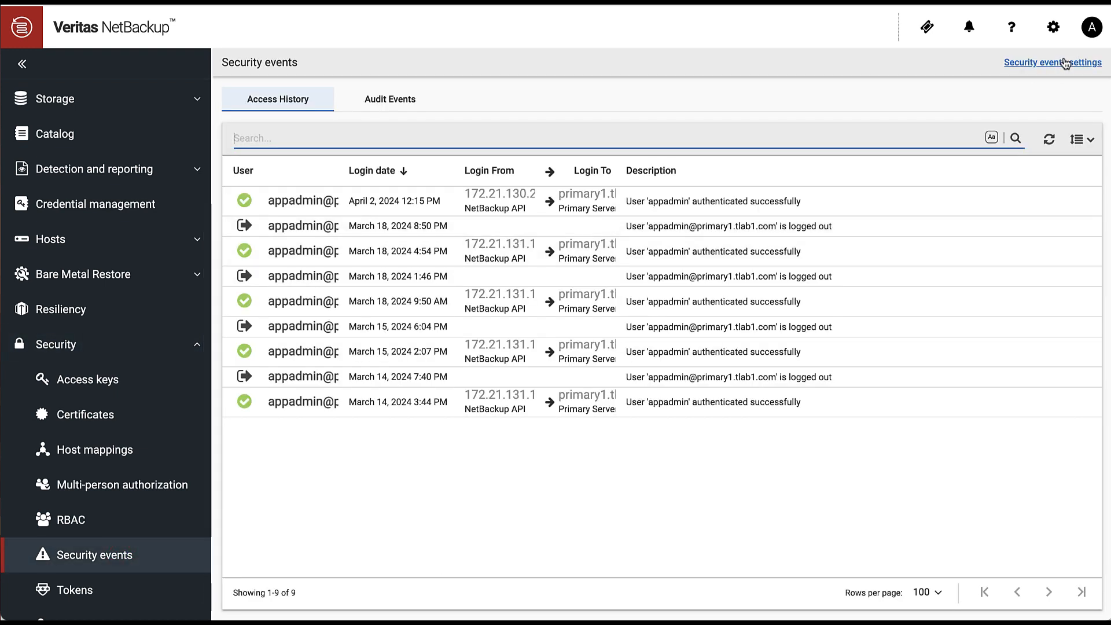
{"action": "left_click", "coordinate": [1052, 62]}
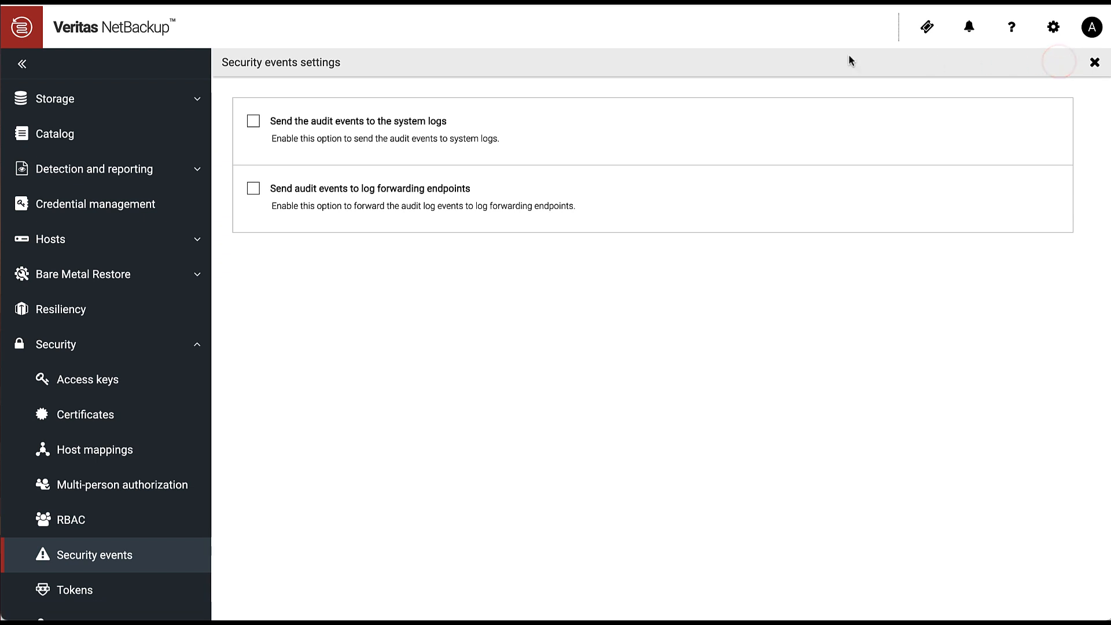
{"action": "left_click", "coordinate": [253, 120]}
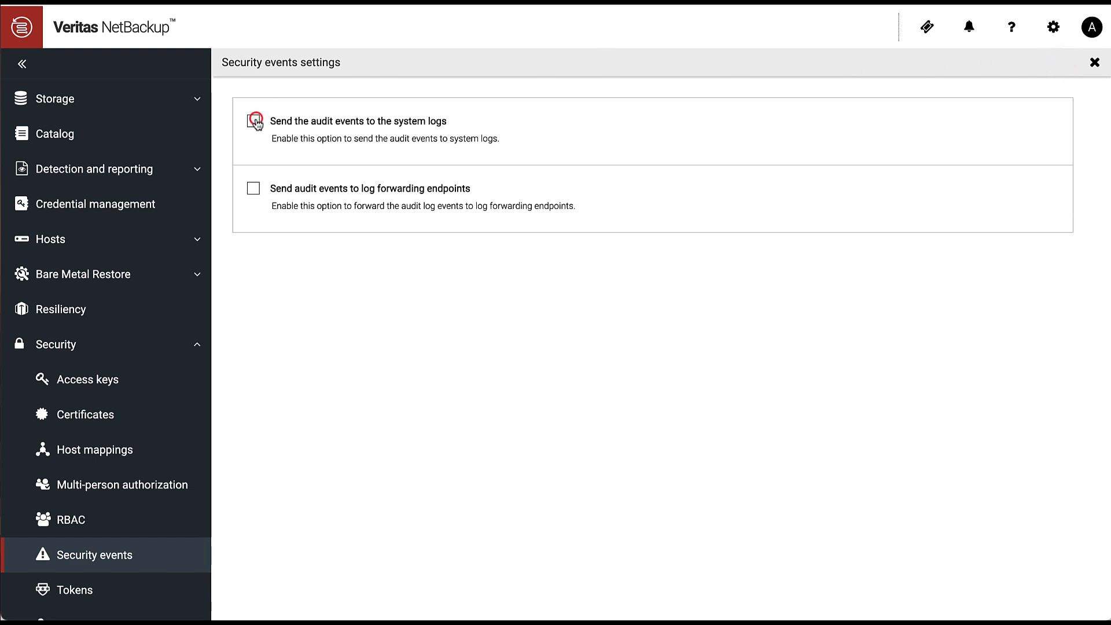
Step: Select all 48 audit event categories and save the settings
{"action": "left_click", "coordinate": [253, 120]}
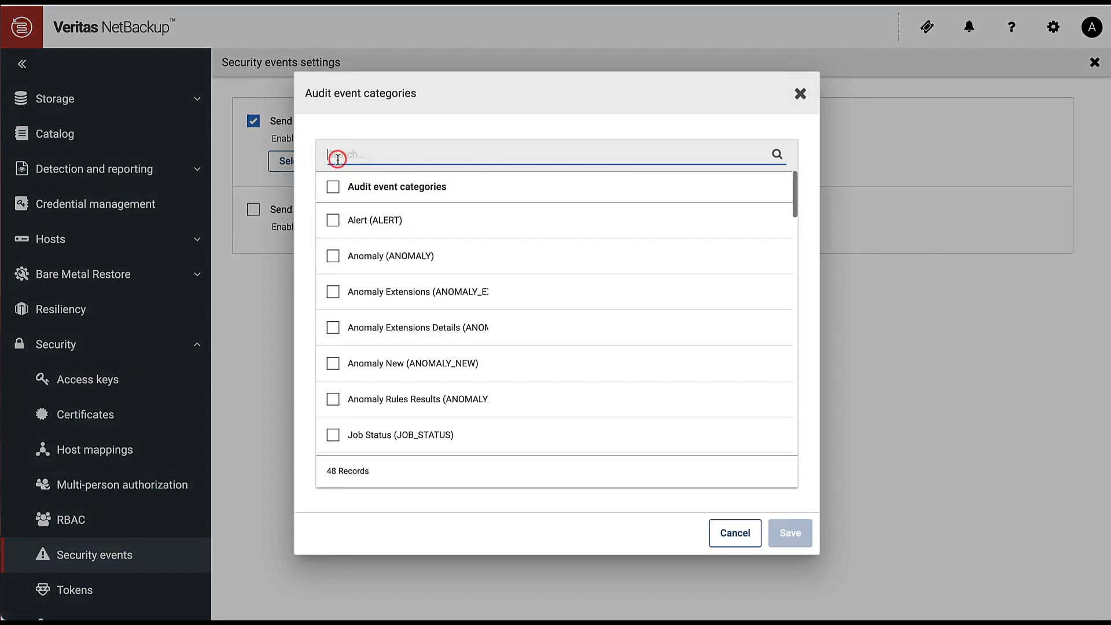
{"action": "left_click", "coordinate": [334, 186]}
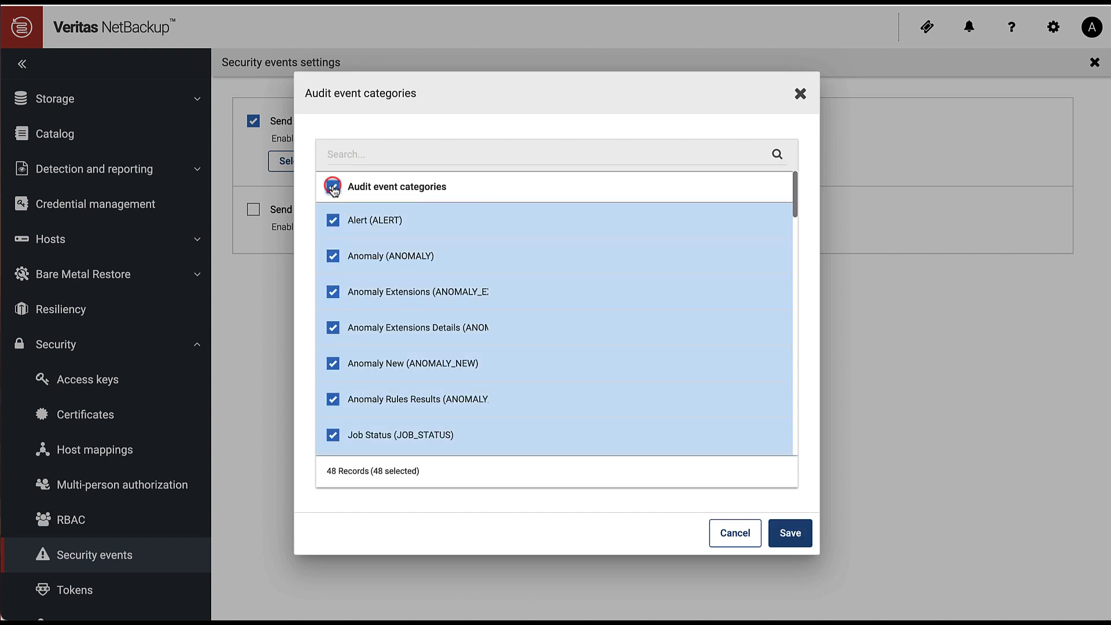
{"action": "left_click", "coordinate": [789, 533]}
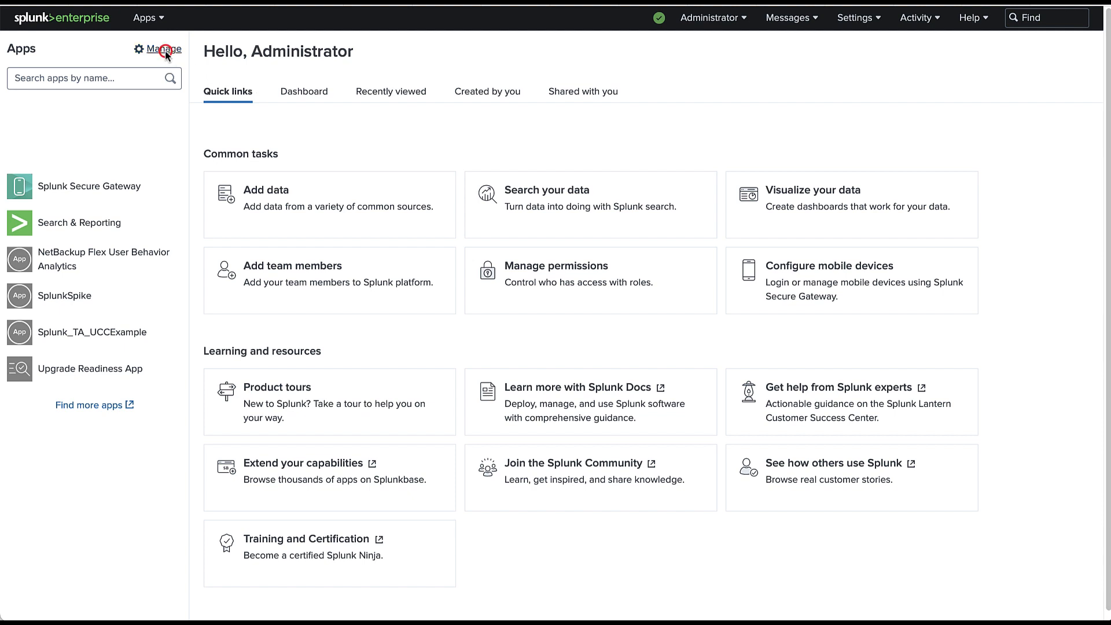
Step: From app management, start installing an app from a file
{"action": "left_click", "coordinate": [162, 50]}
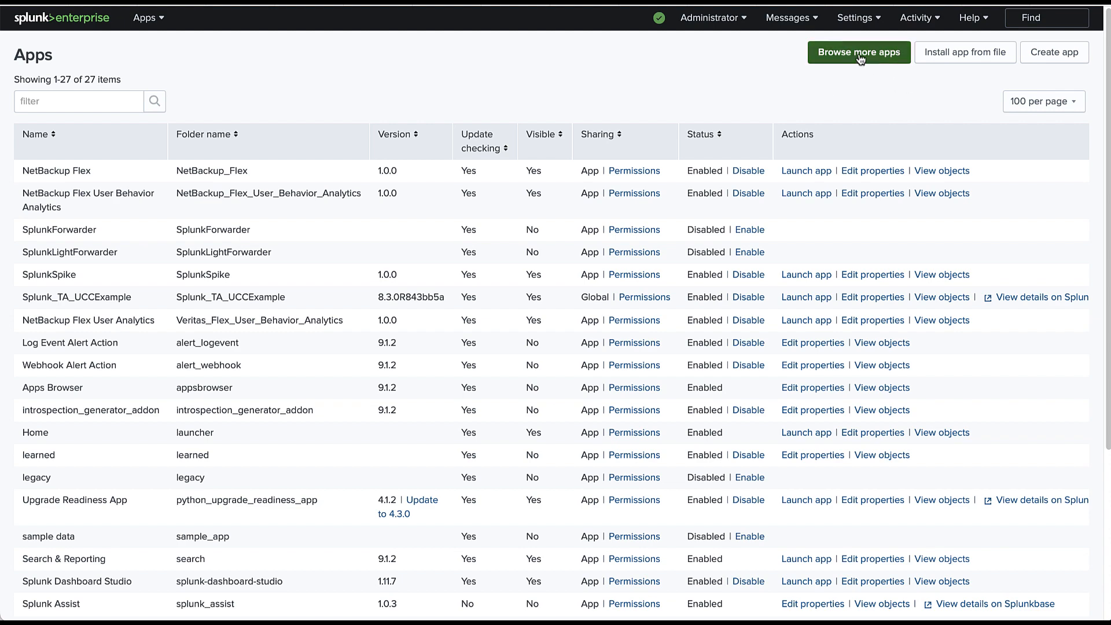
{"action": "left_click", "coordinate": [858, 52]}
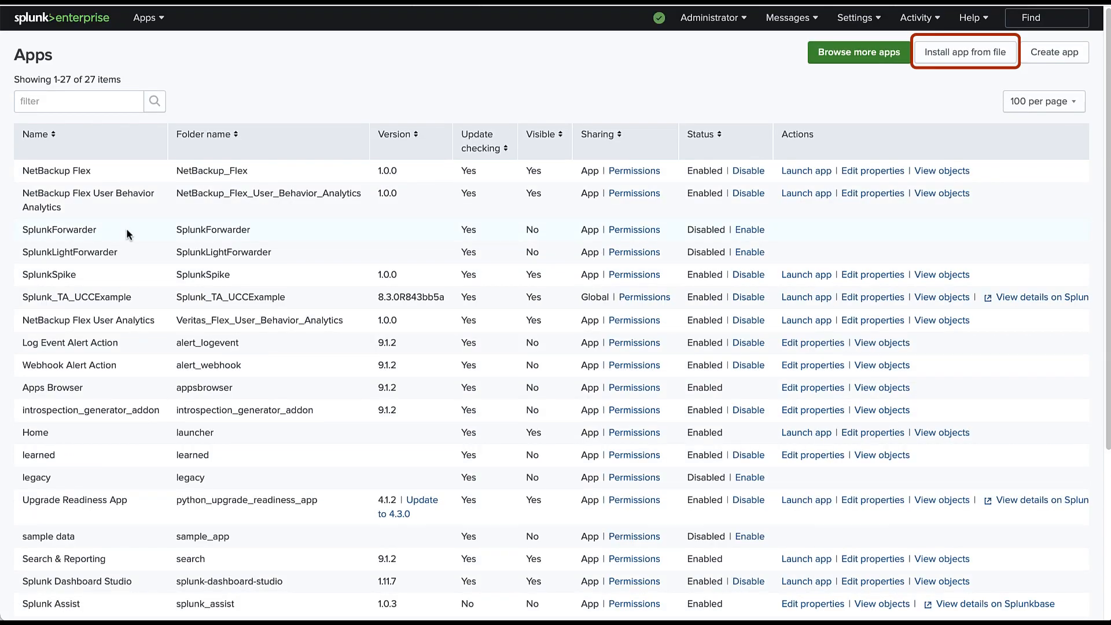
{"action": "left_click", "coordinate": [965, 52]}
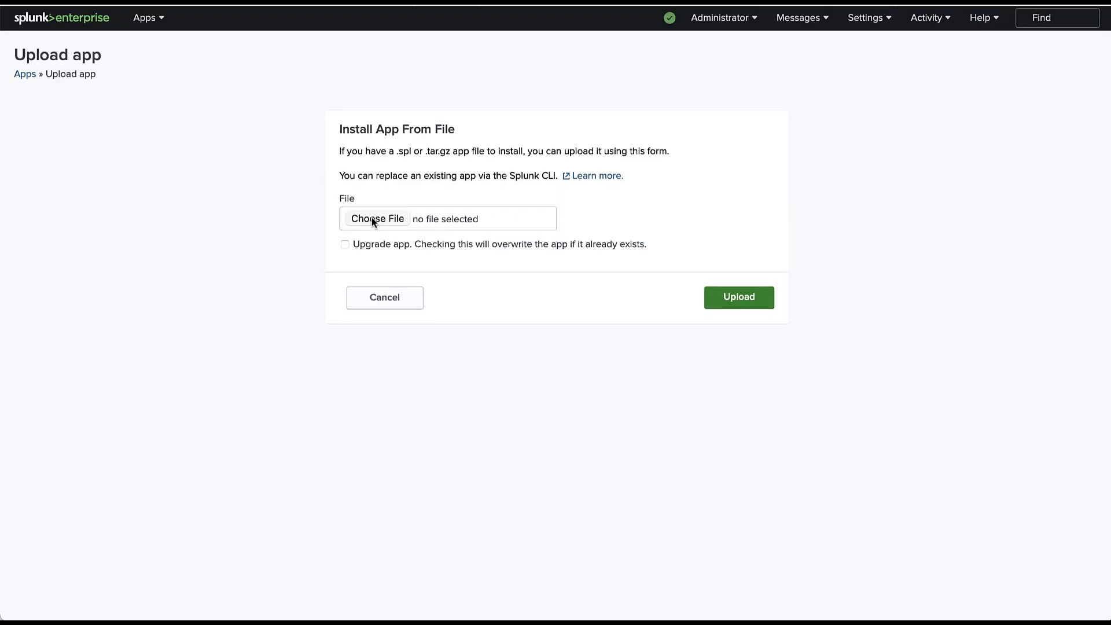
Step: Choose Flex.spl from the Desktop and upload it to install the app
{"action": "left_click", "coordinate": [376, 219]}
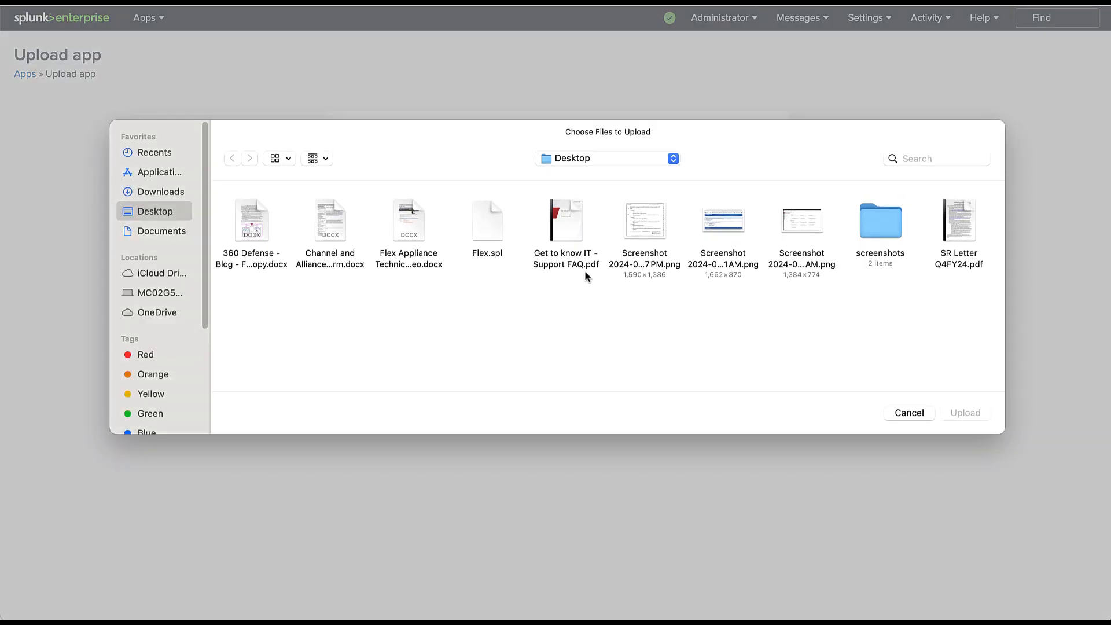
{"action": "left_click", "coordinate": [487, 220]}
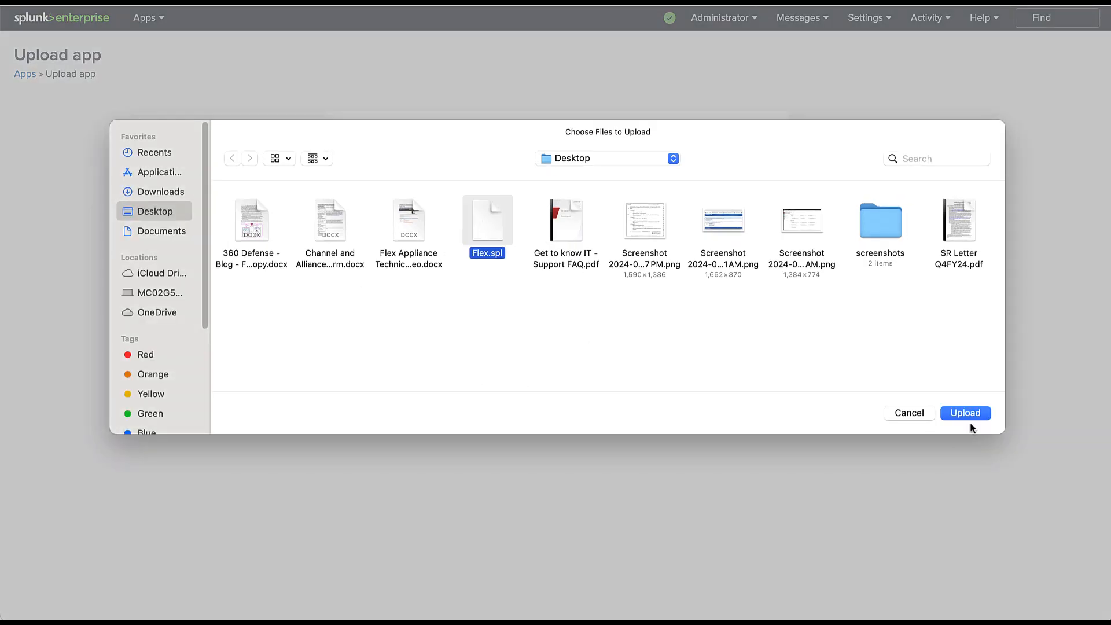
{"action": "left_click", "coordinate": [965, 412]}
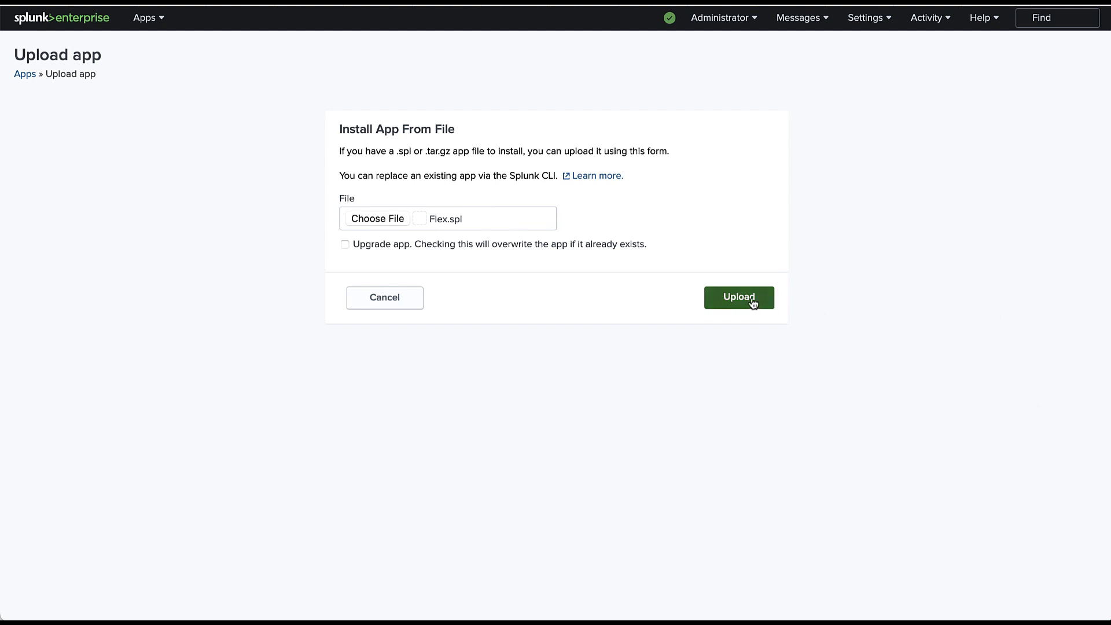
{"action": "left_click", "coordinate": [738, 298]}
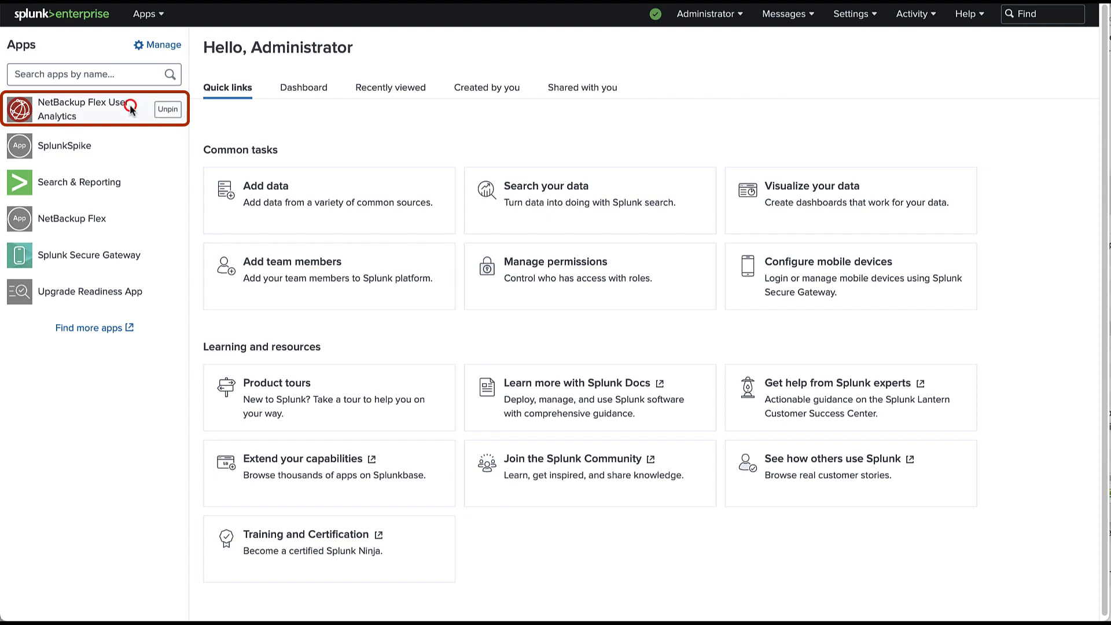
Step: Enter the NetBackup Flex User Analytics app and open its Flex User Behavior Analytics dashboard
{"action": "left_click", "coordinate": [81, 110]}
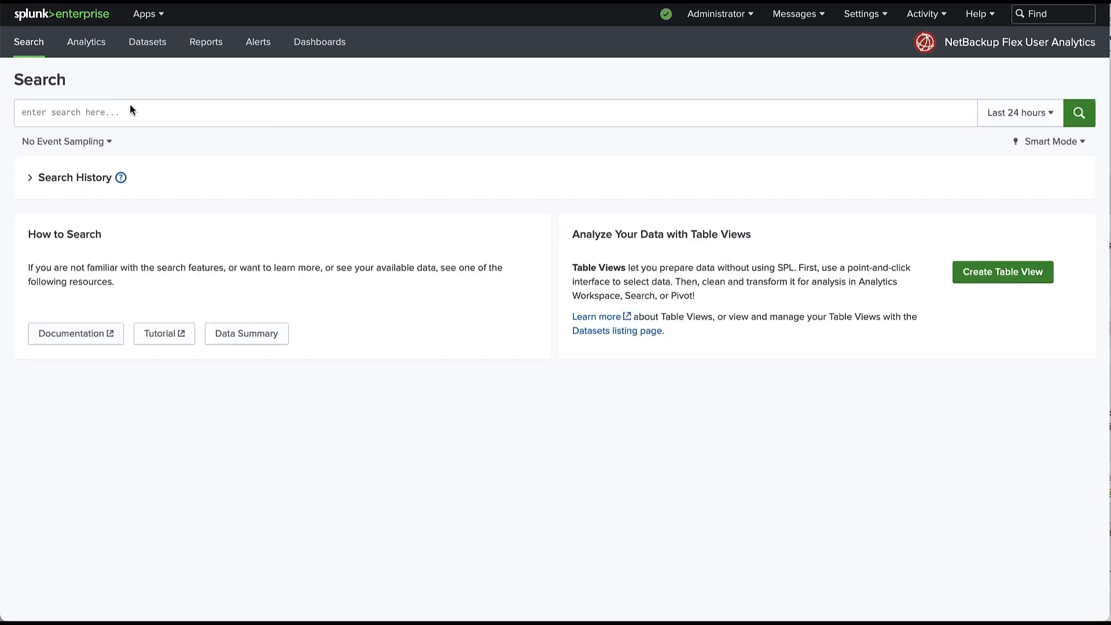
{"action": "mouse_move", "coordinate": [319, 42]}
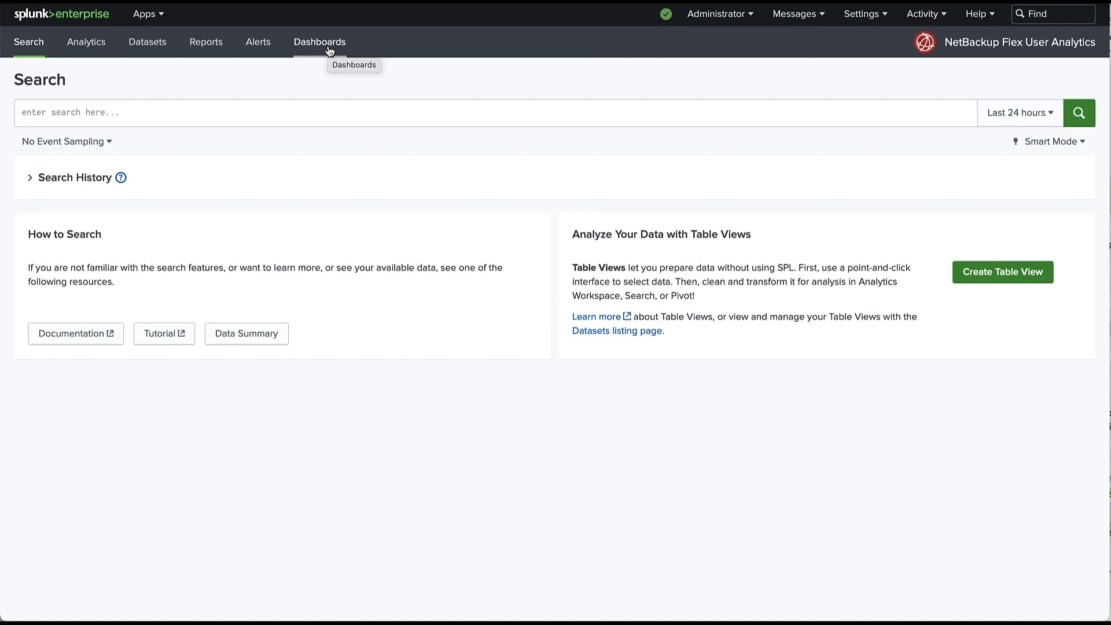
{"action": "left_click", "coordinate": [319, 41]}
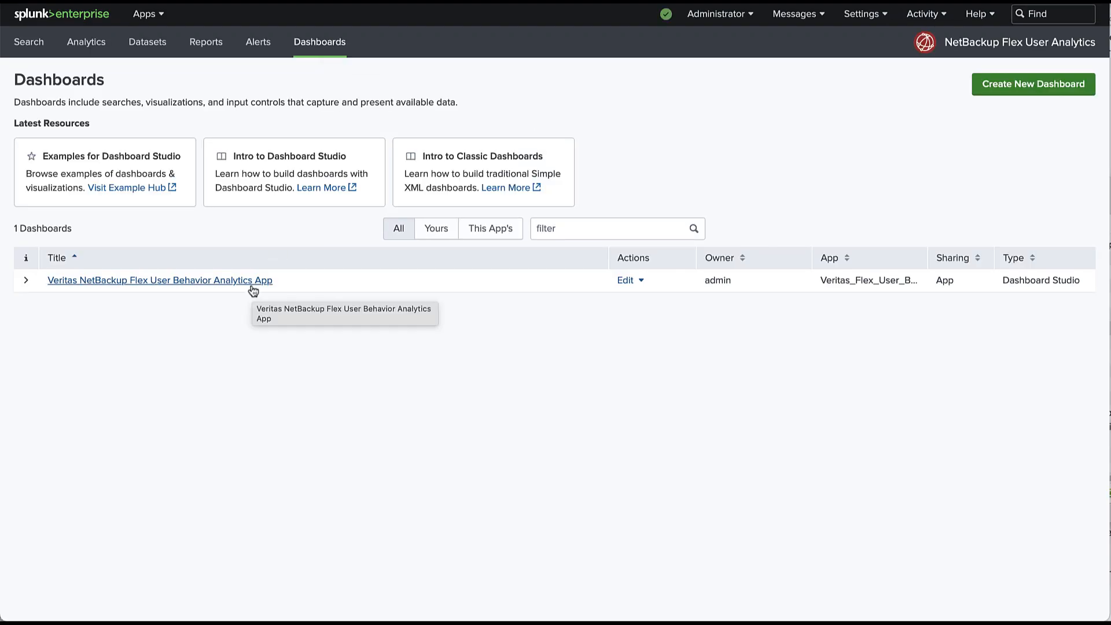
{"action": "left_click", "coordinate": [159, 280]}
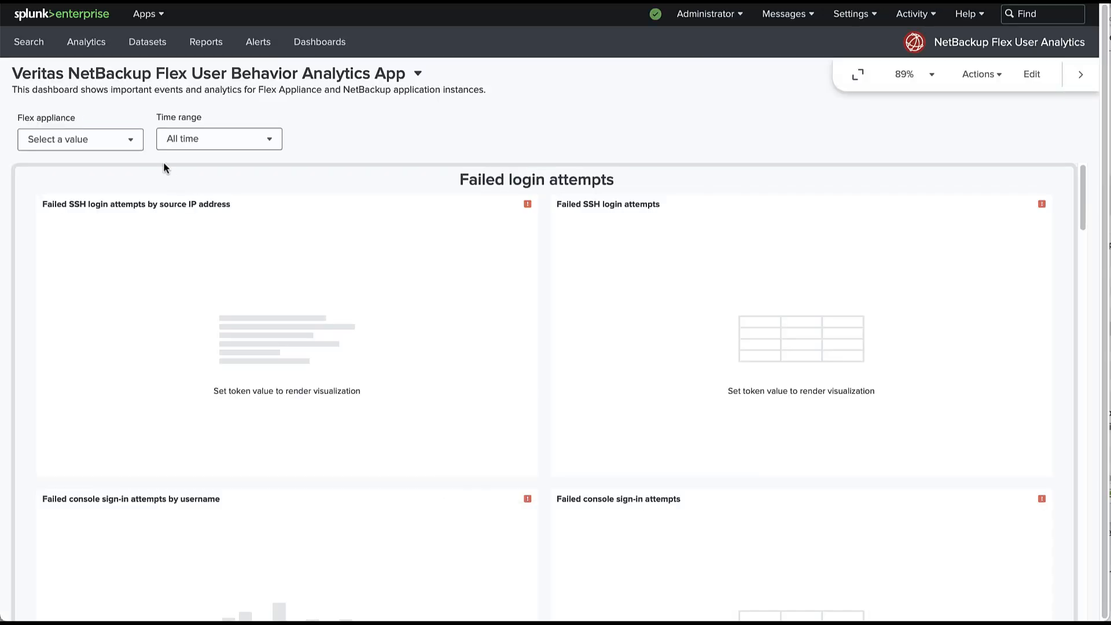
Step: Choose the Flex appliance so the failed login attempts panels populate
{"action": "left_click", "coordinate": [80, 138]}
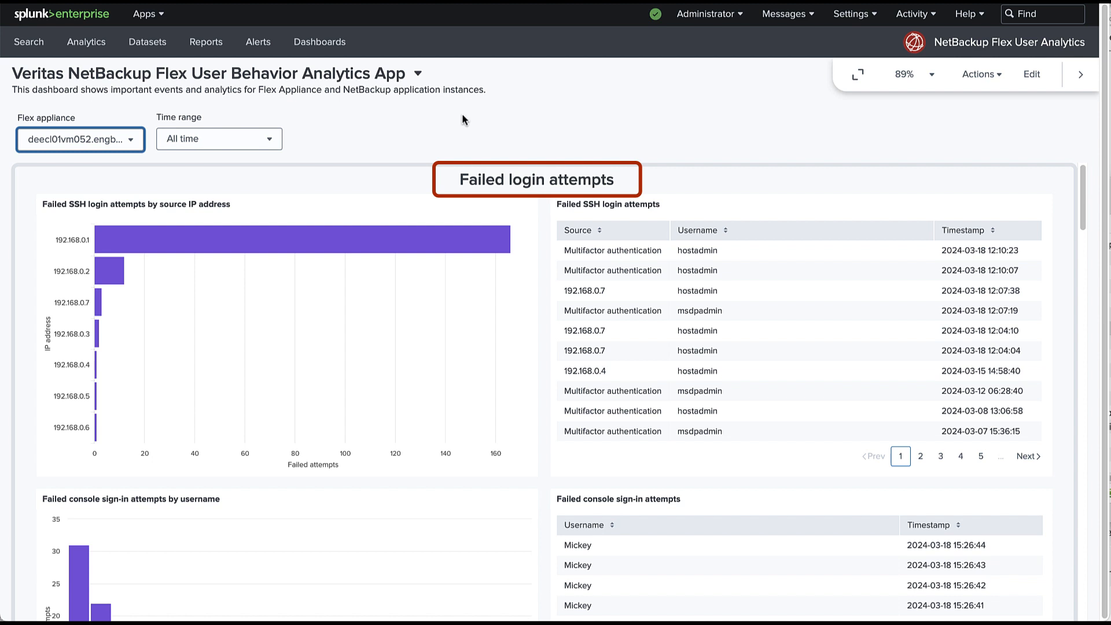
{"action": "mouse_move", "coordinate": [432, 241]}
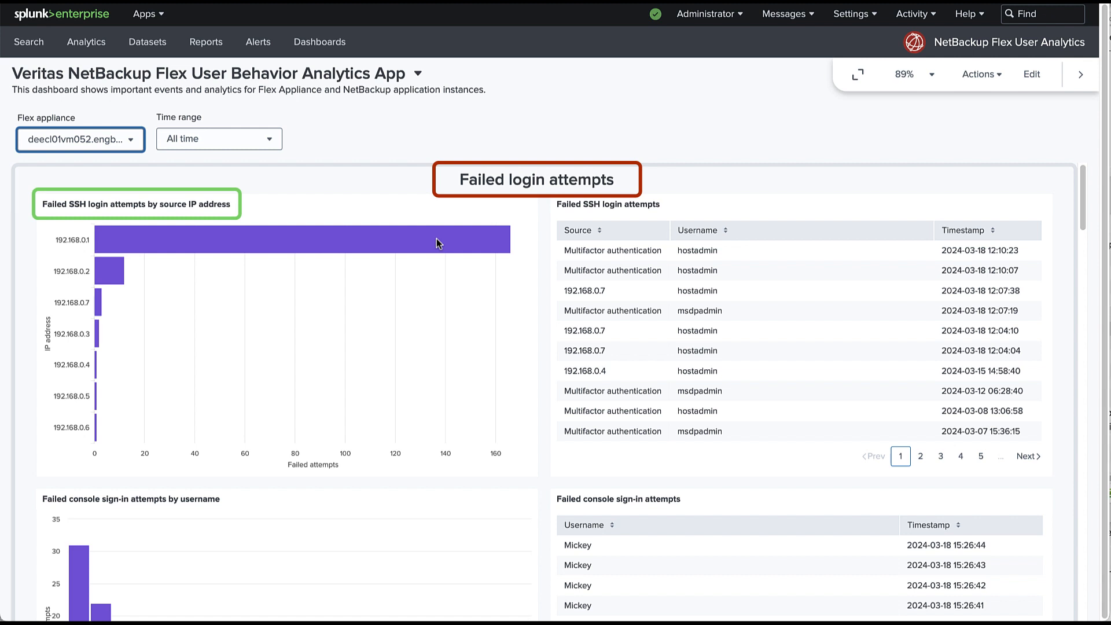
{"action": "mouse_move", "coordinate": [440, 240]}
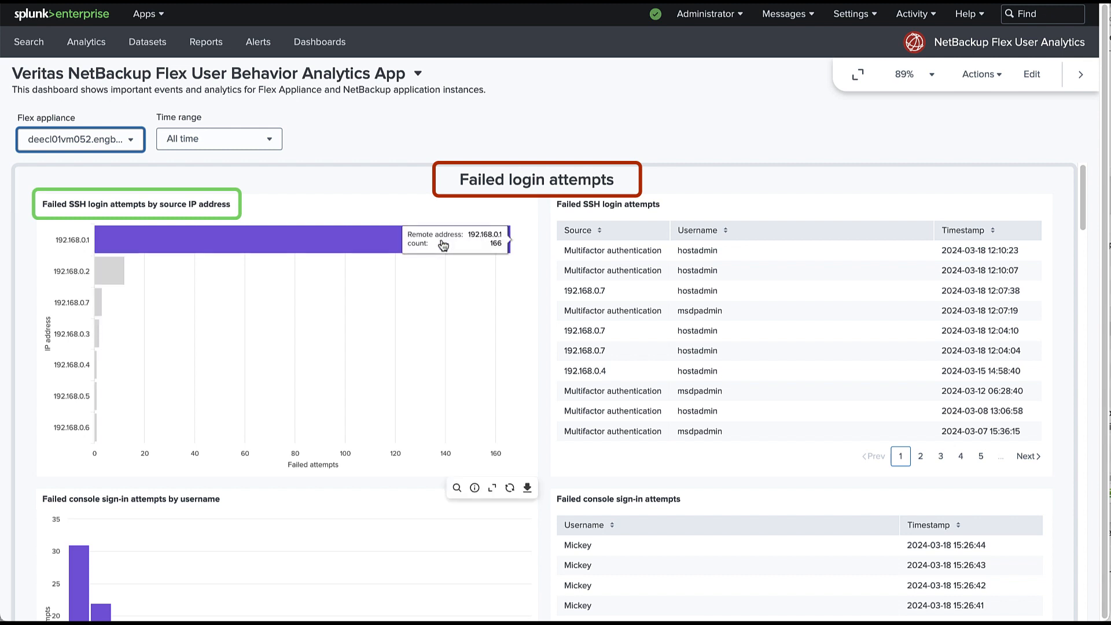
{"action": "mouse_move", "coordinate": [445, 246]}
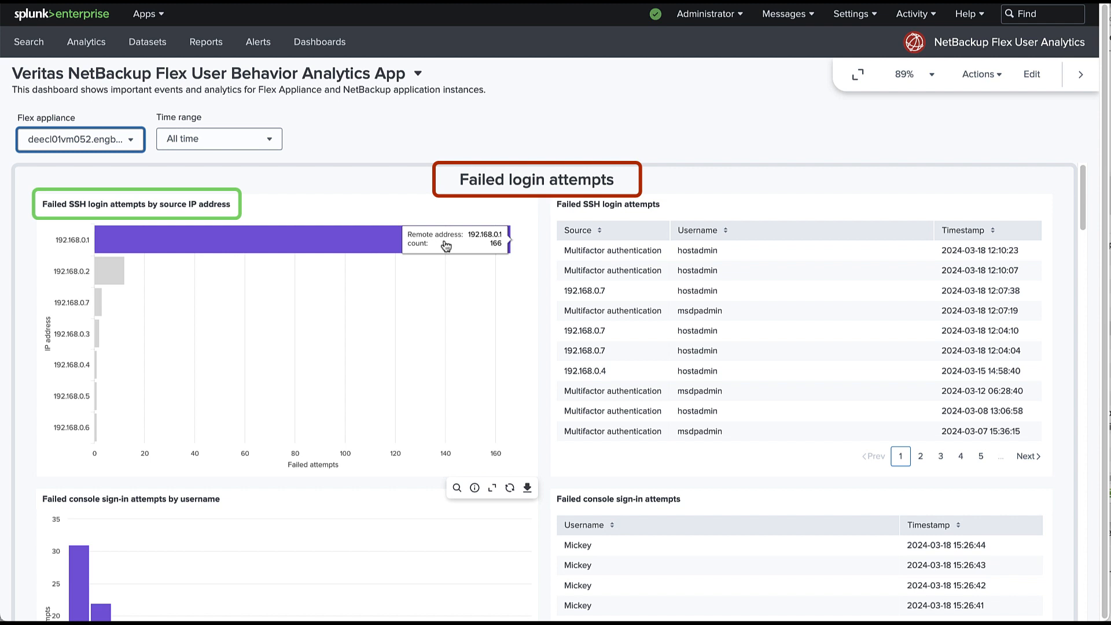
{"action": "mouse_move", "coordinate": [437, 243]}
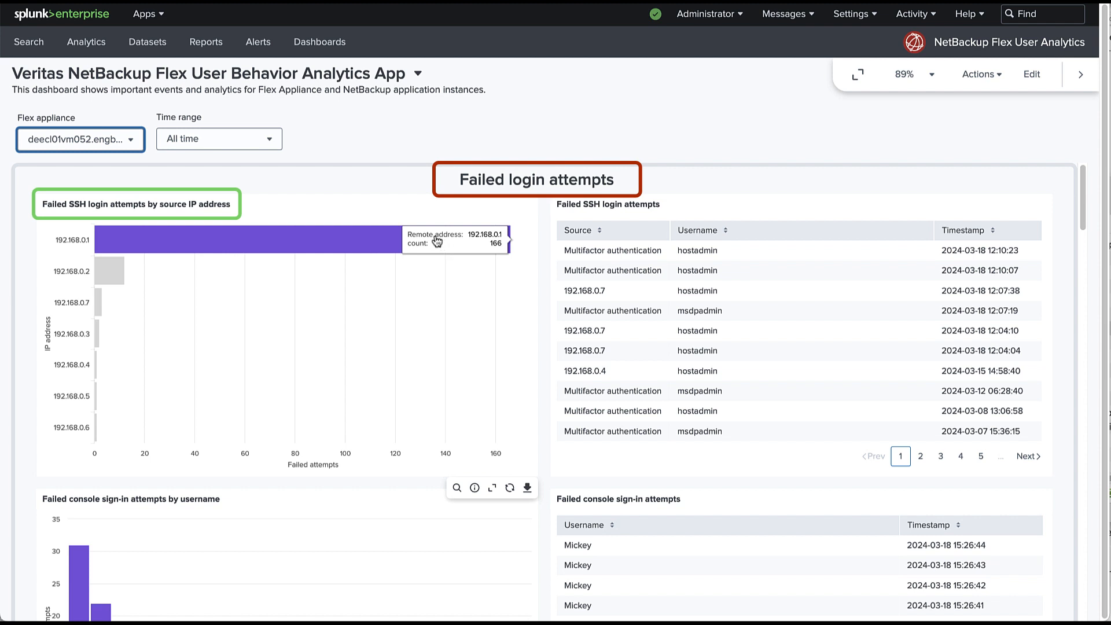
{"action": "mouse_move", "coordinate": [285, 240]}
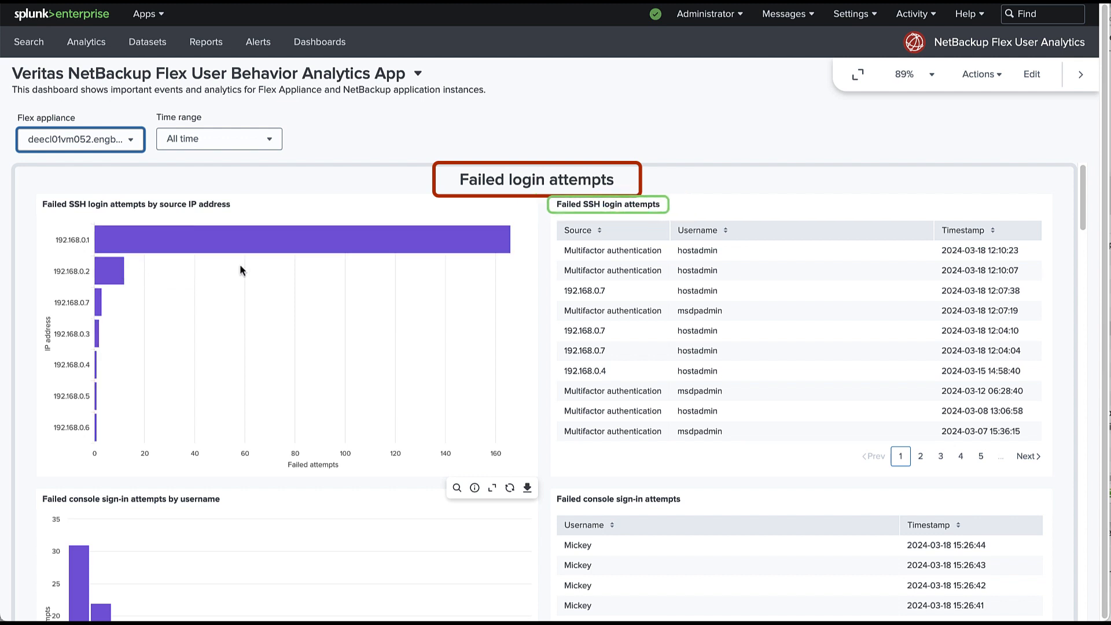
{"action": "mouse_move", "coordinate": [1059, 196]}
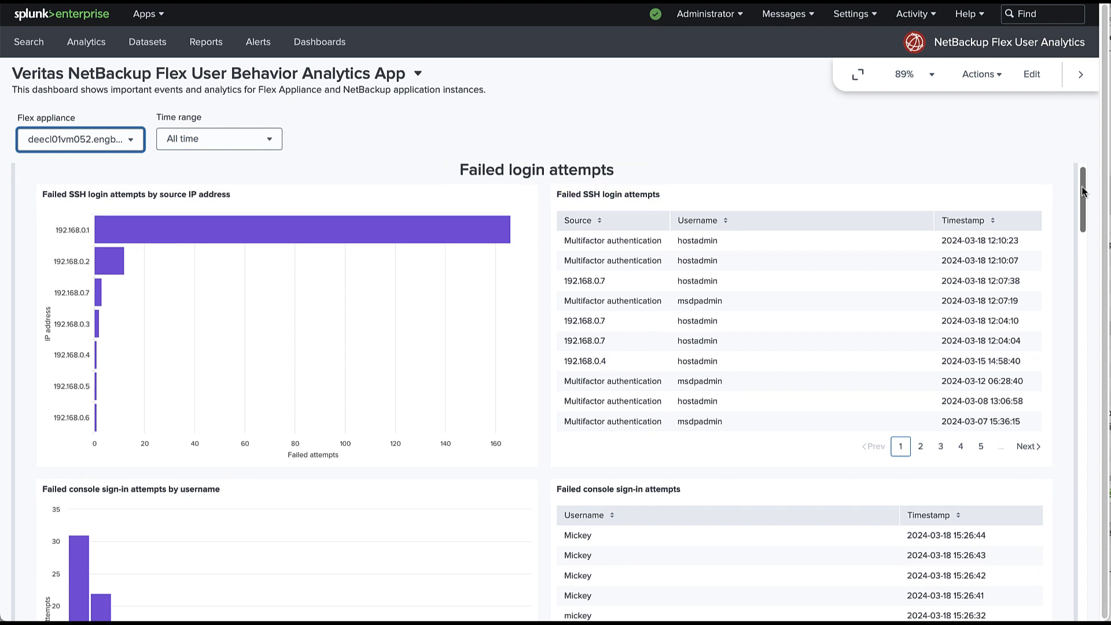
Step: Scroll down to the Failed console sign-in attempts chart and table
{"action": "scroll", "scroll_direction": "down", "scroll_amount": 3}
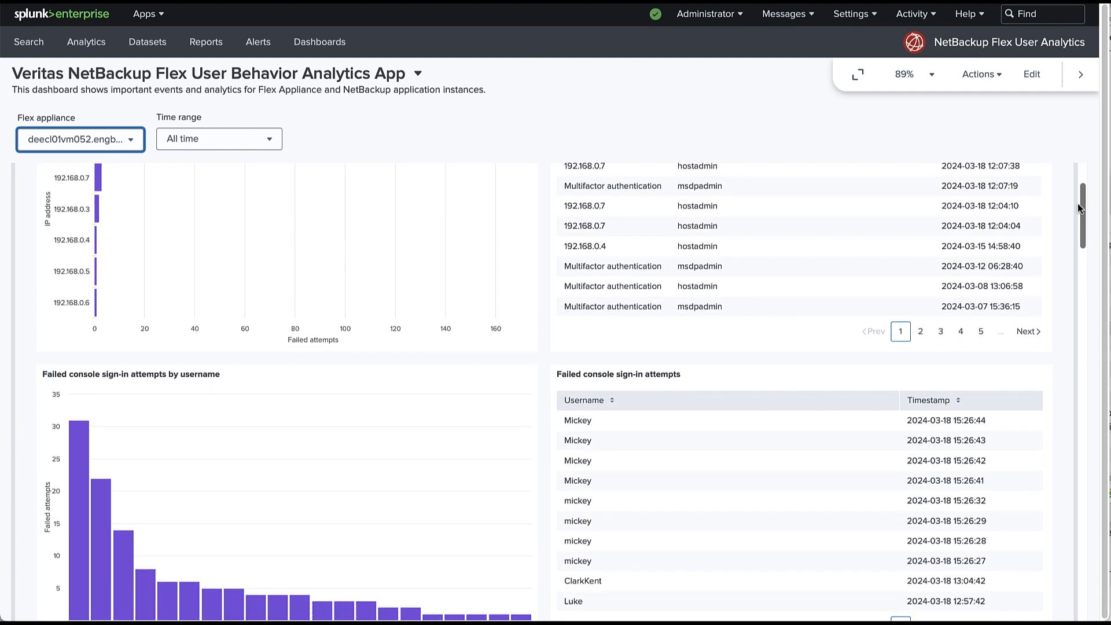
{"action": "scroll", "scroll_direction": "down", "scroll_amount": 3}
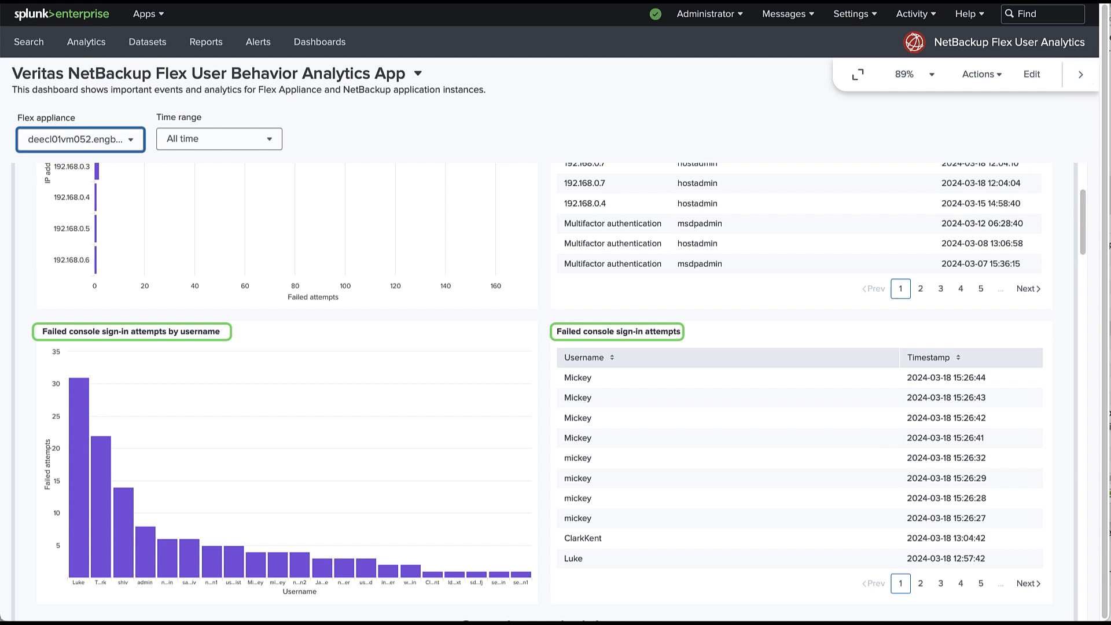
{"action": "scroll", "scroll_direction": "down", "scroll_amount": 3}
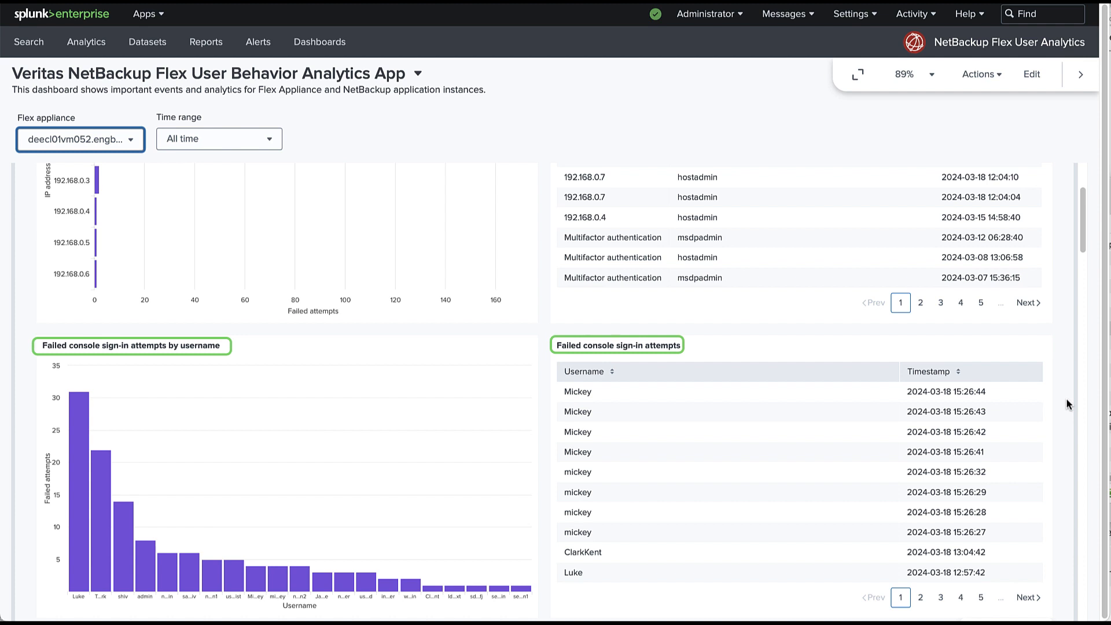
Step: Scroll down to the Console user insights tables for user creation, removal and locked users
{"action": "scroll", "scroll_direction": "down", "scroll_amount": 3}
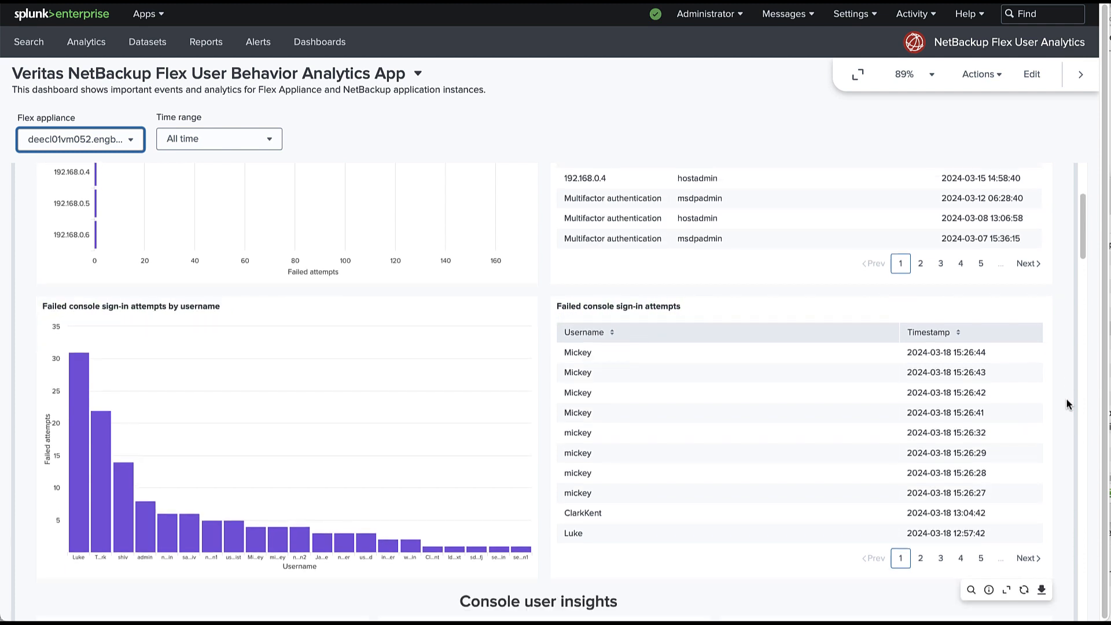
{"action": "scroll", "scroll_direction": "down", "scroll_amount": 3}
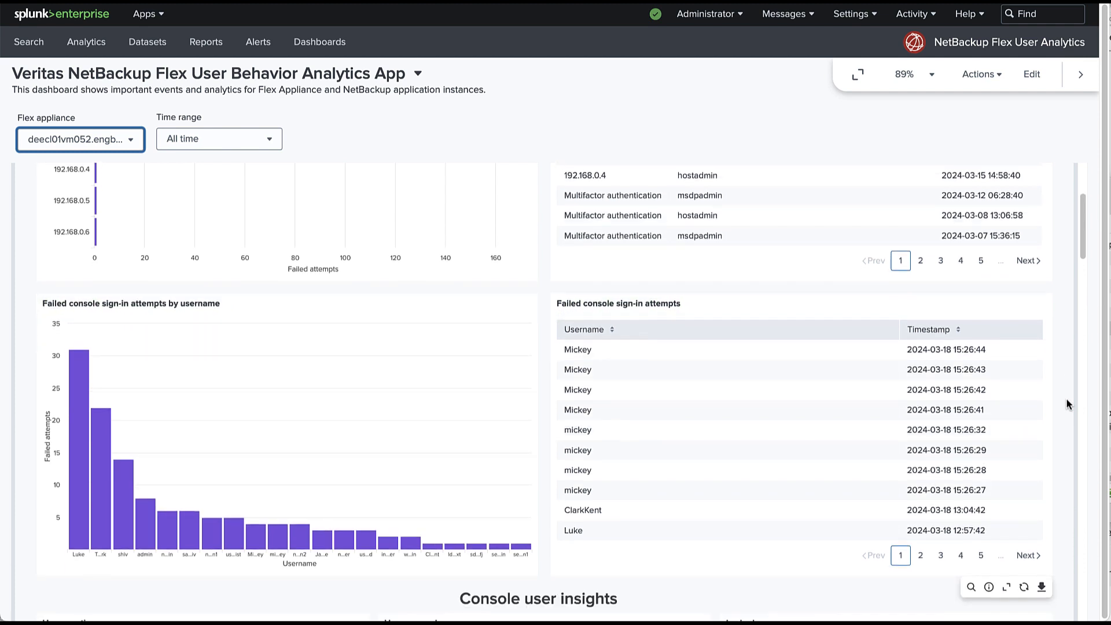
{"action": "scroll", "scroll_direction": "down", "scroll_amount": 3}
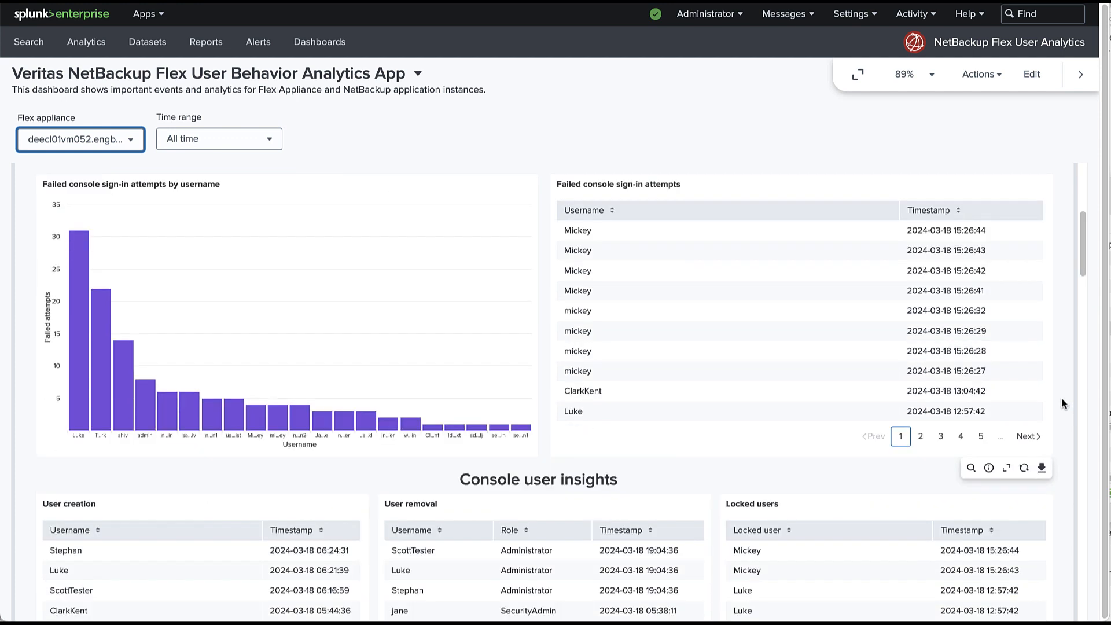
{"action": "scroll", "scroll_direction": "down", "scroll_amount": 3}
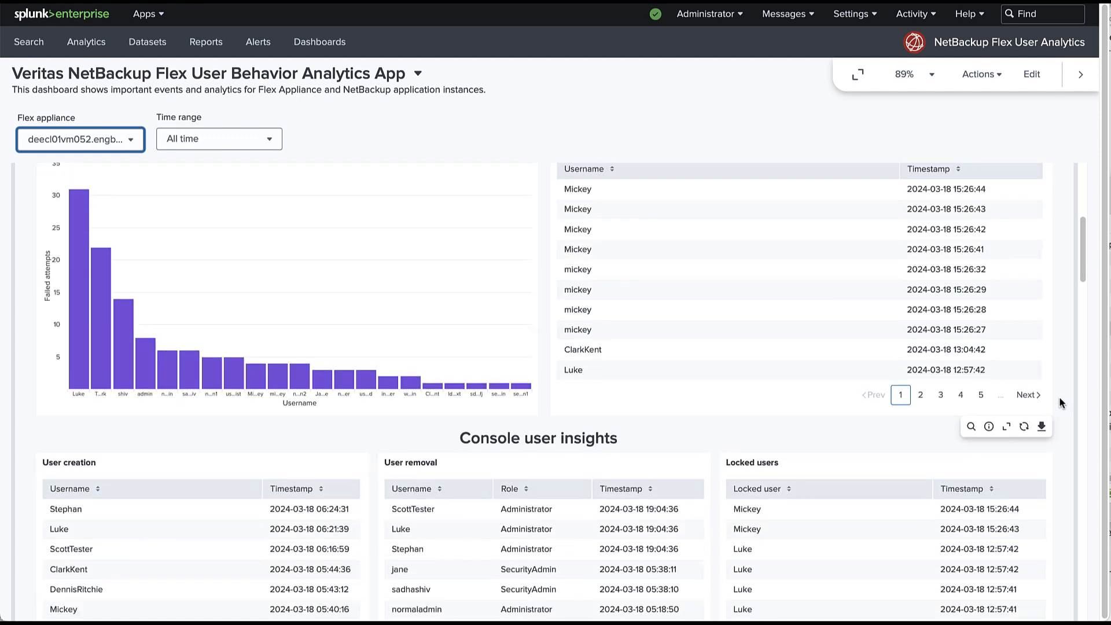
{"action": "scroll", "scroll_direction": "down", "scroll_amount": 3}
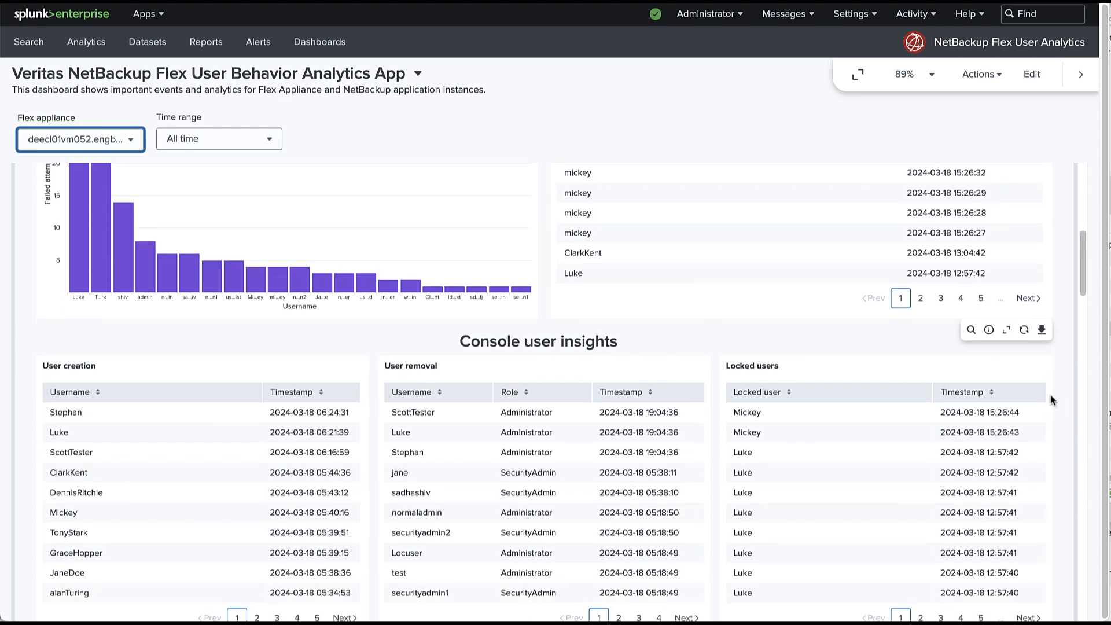
{"action": "scroll", "scroll_direction": "down", "scroll_amount": 3}
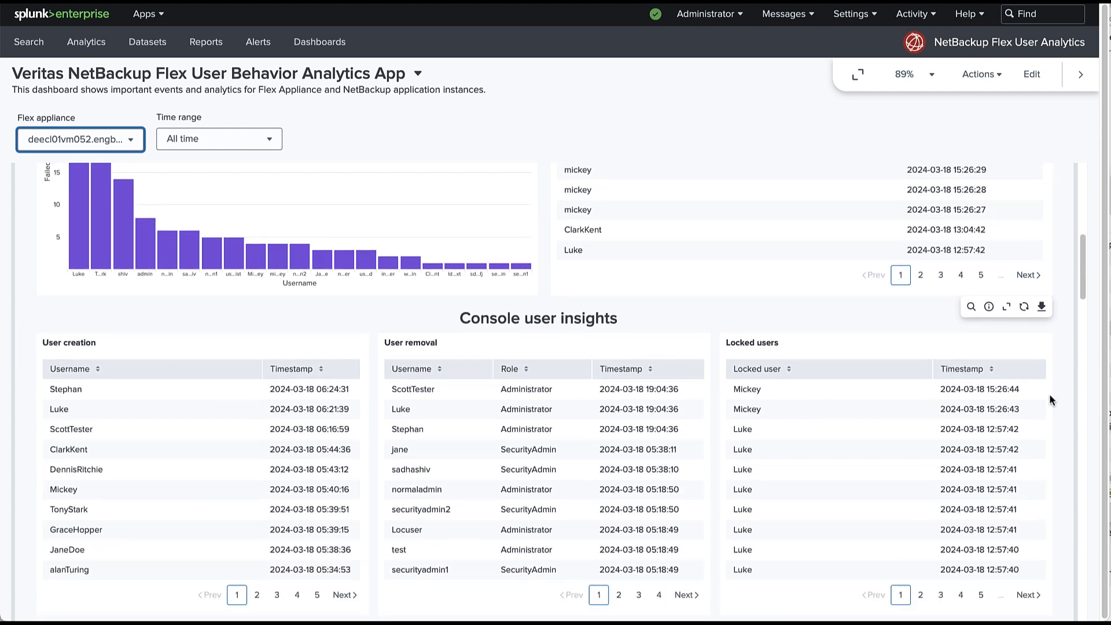
{"action": "scroll", "scroll_direction": "down", "scroll_amount": 3}
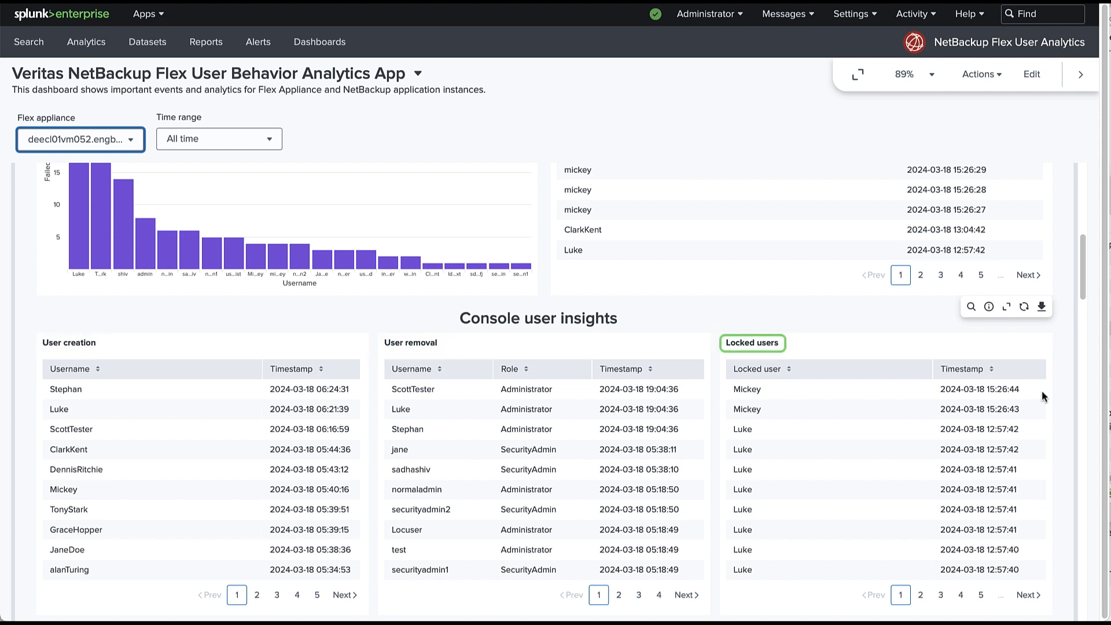
Step: Scroll down to the Shell history and Elevate history tables
{"action": "scroll", "scroll_direction": "down", "scroll_amount": 3}
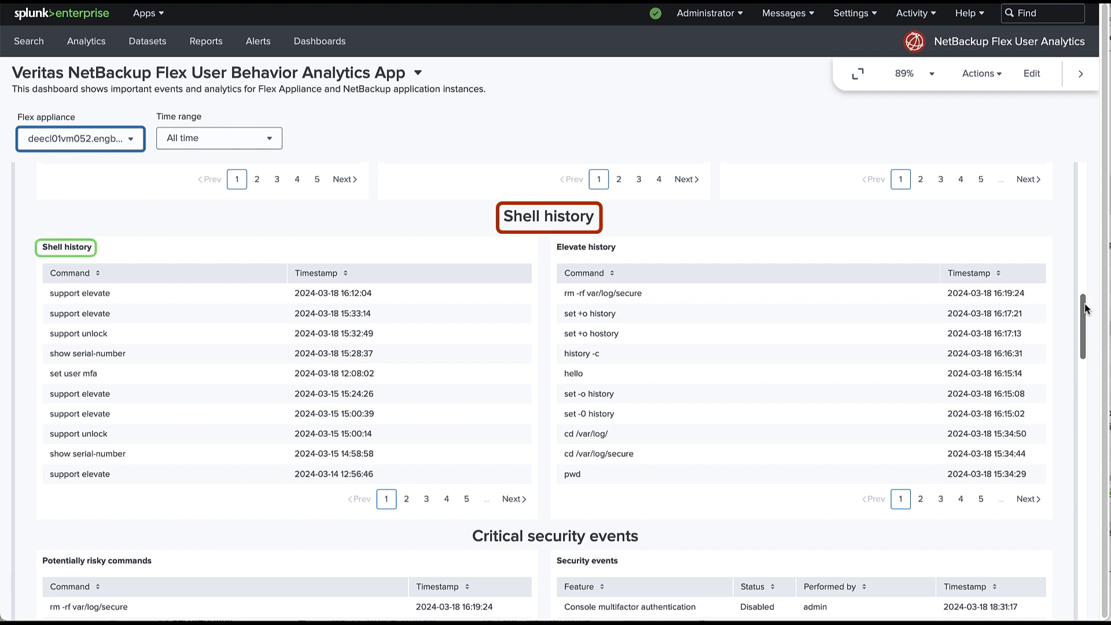
{"action": "mouse_move", "coordinate": [586, 247]}
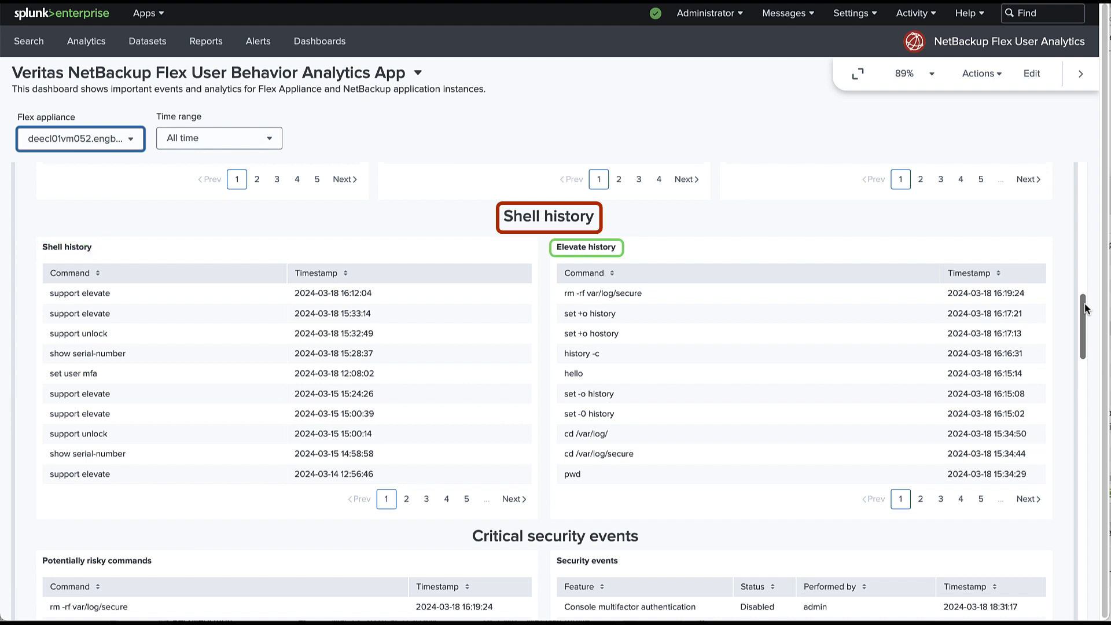
{"action": "scroll", "scroll_direction": "down", "scroll_amount": 3}
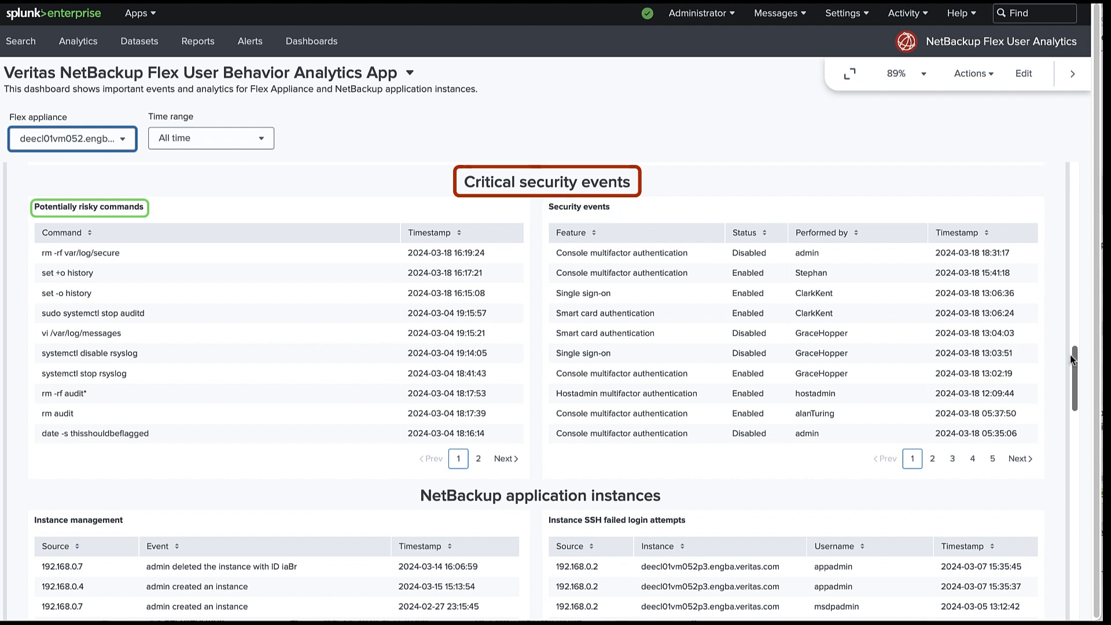
{"action": "mouse_move", "coordinate": [1074, 358]}
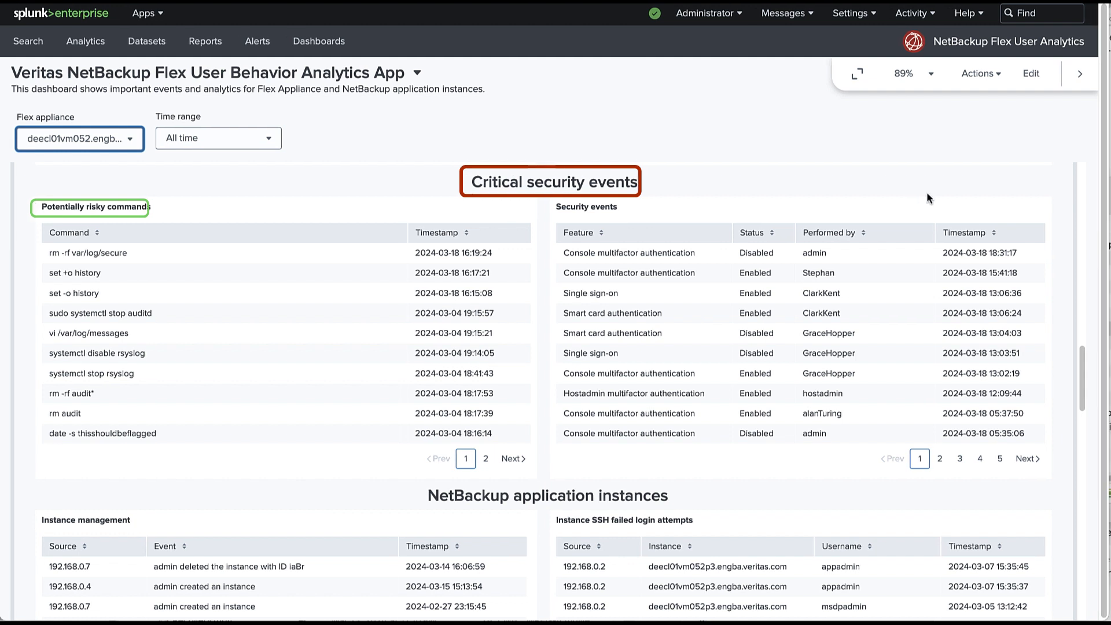
{"action": "mouse_move", "coordinate": [980, 204]}
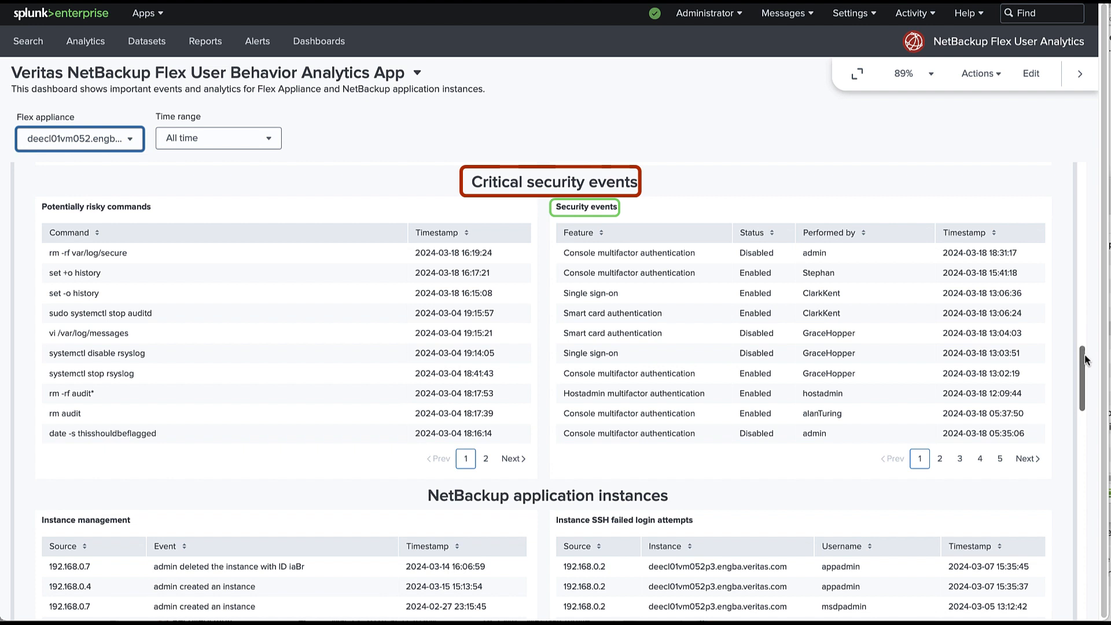
{"action": "mouse_move", "coordinate": [1085, 362]}
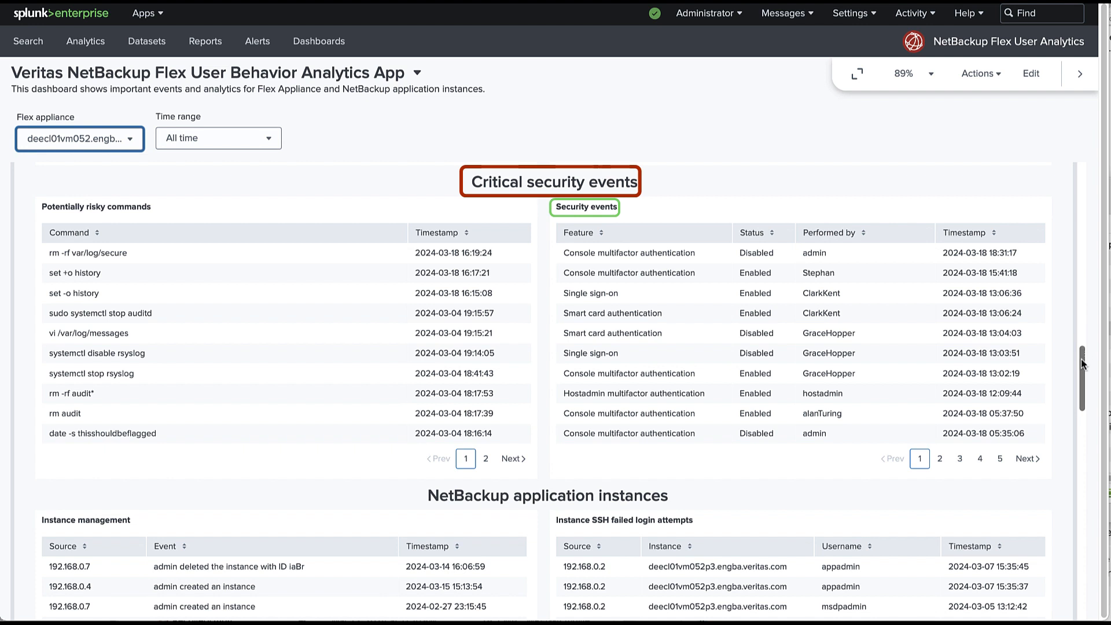
Step: Scroll down to the NetBackup application instances section with instance management and SSH failed login tables
{"action": "scroll", "scroll_direction": "down", "scroll_amount": 3}
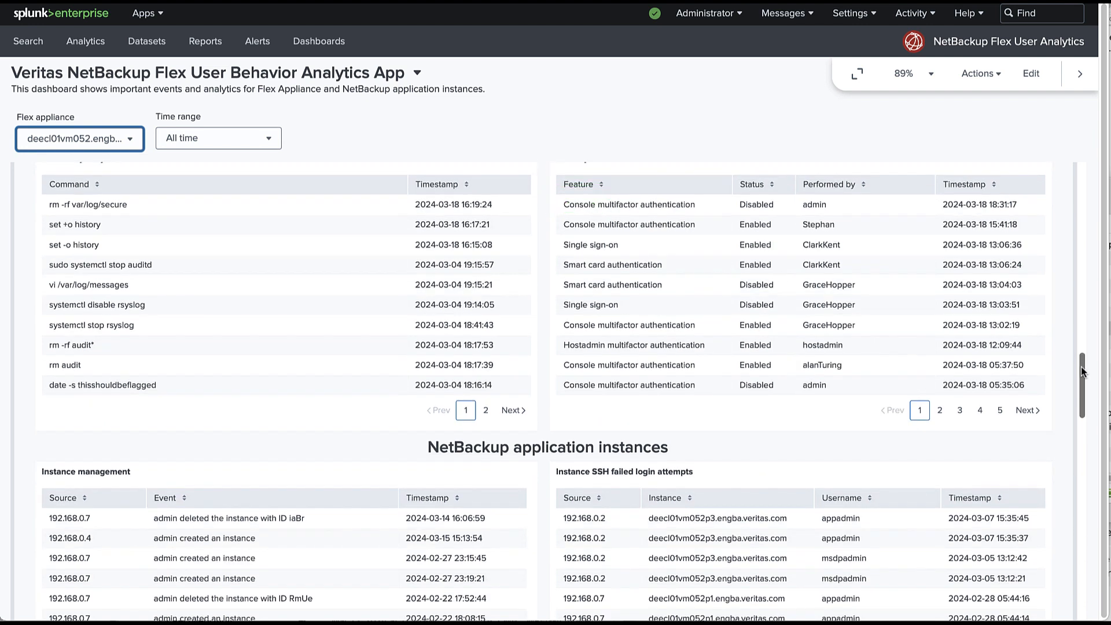
{"action": "scroll", "scroll_direction": "down", "scroll_amount": 3}
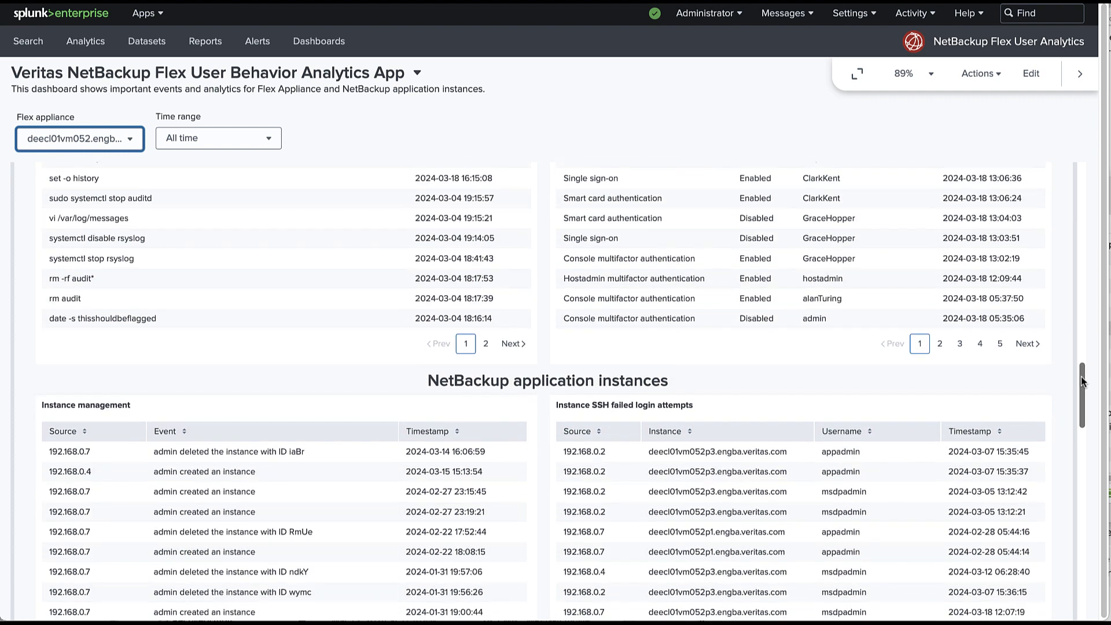
{"action": "scroll", "scroll_direction": "down", "scroll_amount": 3}
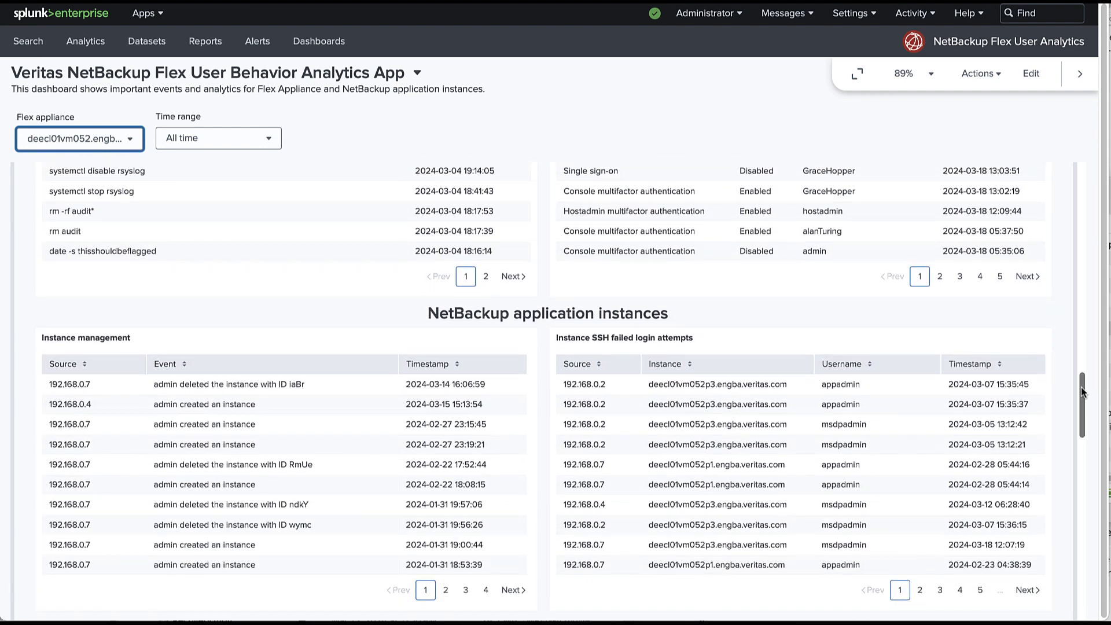
{"action": "scroll", "scroll_direction": "down", "scroll_amount": 3}
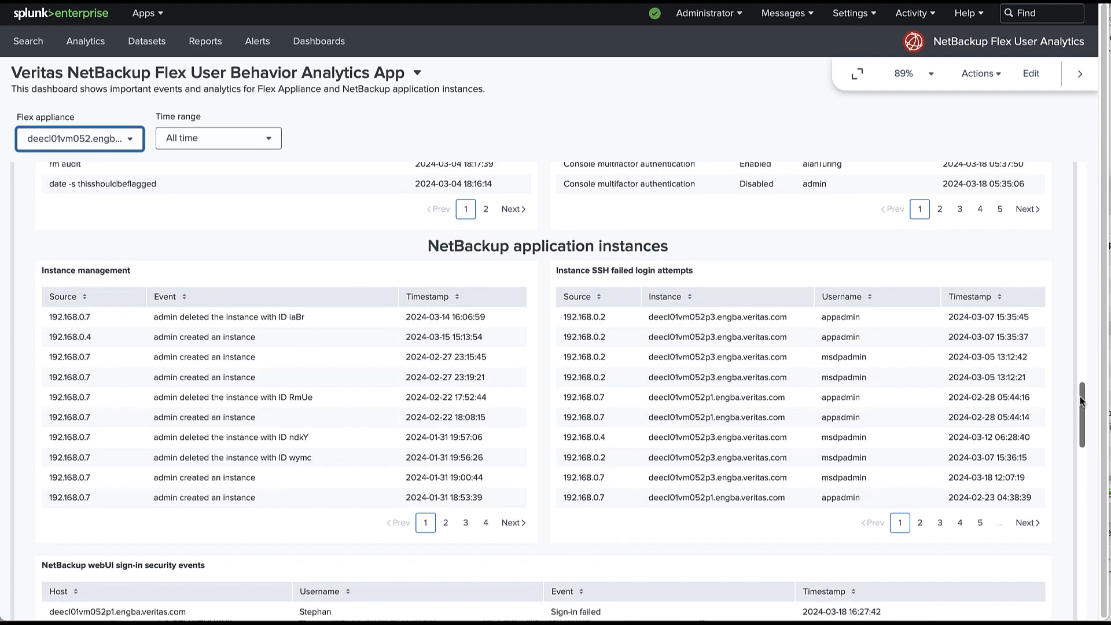
{"action": "scroll", "scroll_direction": "down", "scroll_amount": 3}
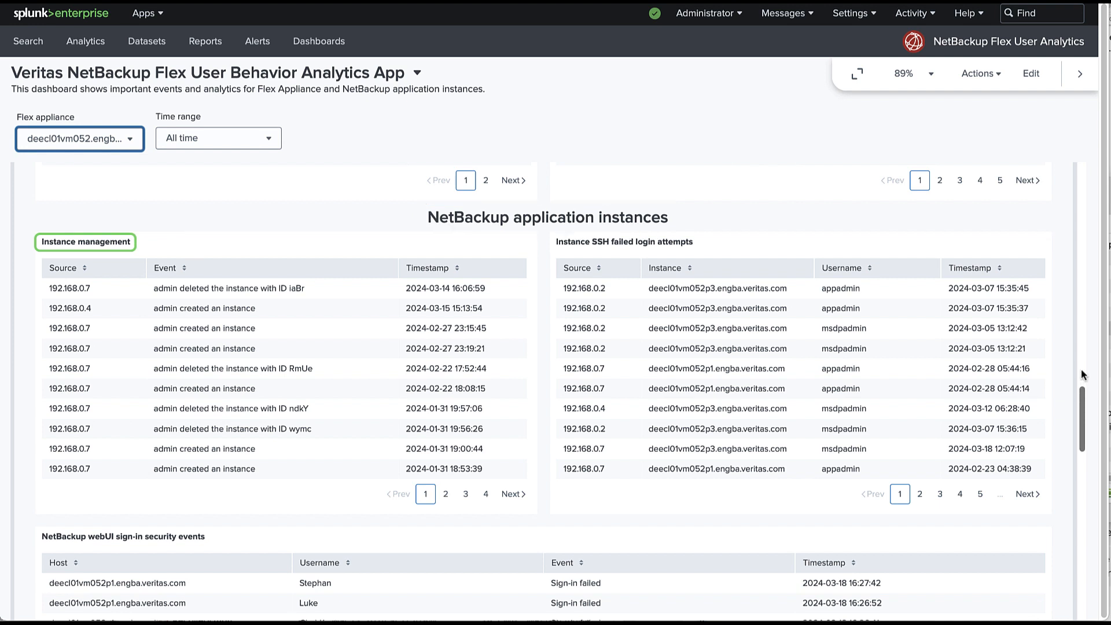
{"action": "mouse_move", "coordinate": [1084, 390]}
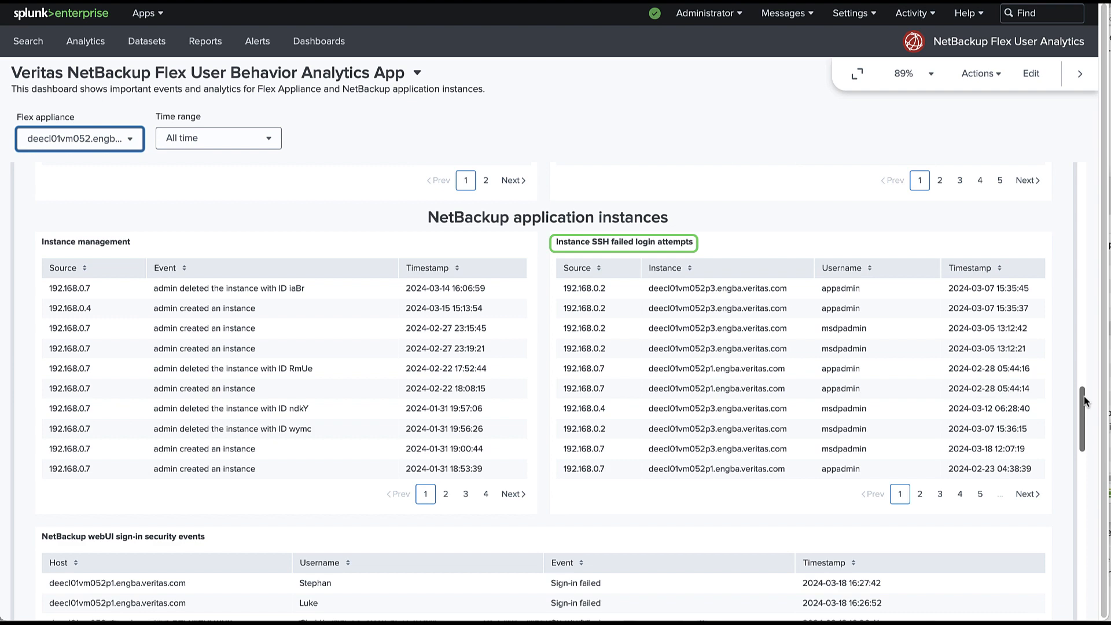
Step: Scroll the dashboard down to the NetBackup webUI sign-in security events table of failed sign-ins and locked accounts
{"action": "scroll", "scroll_direction": "down", "scroll_amount": 3}
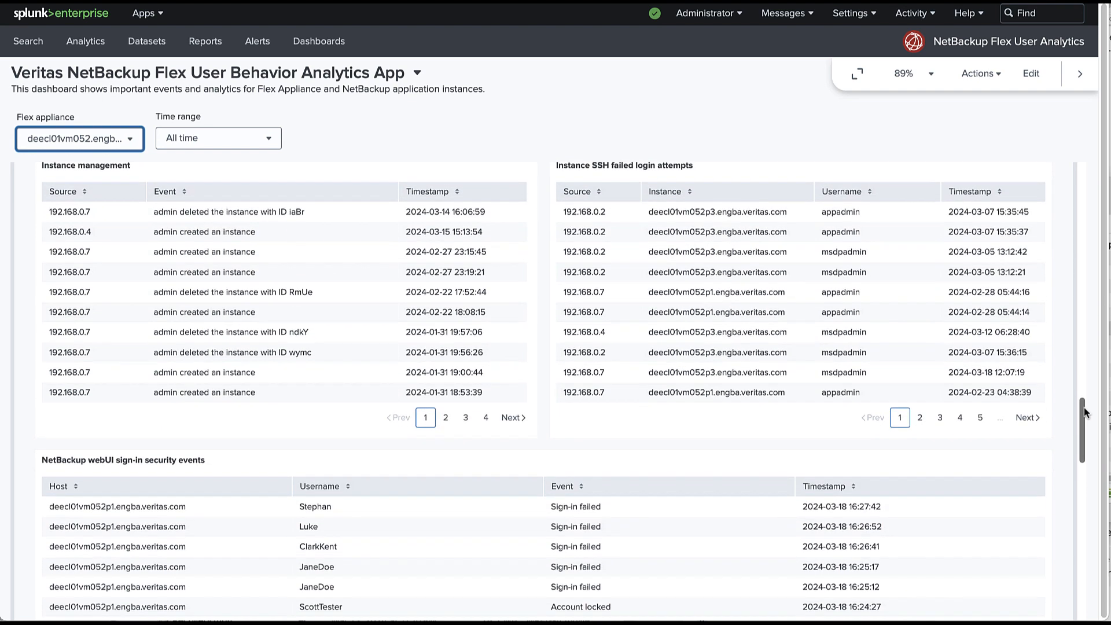
{"action": "scroll", "scroll_direction": "down", "scroll_amount": 3}
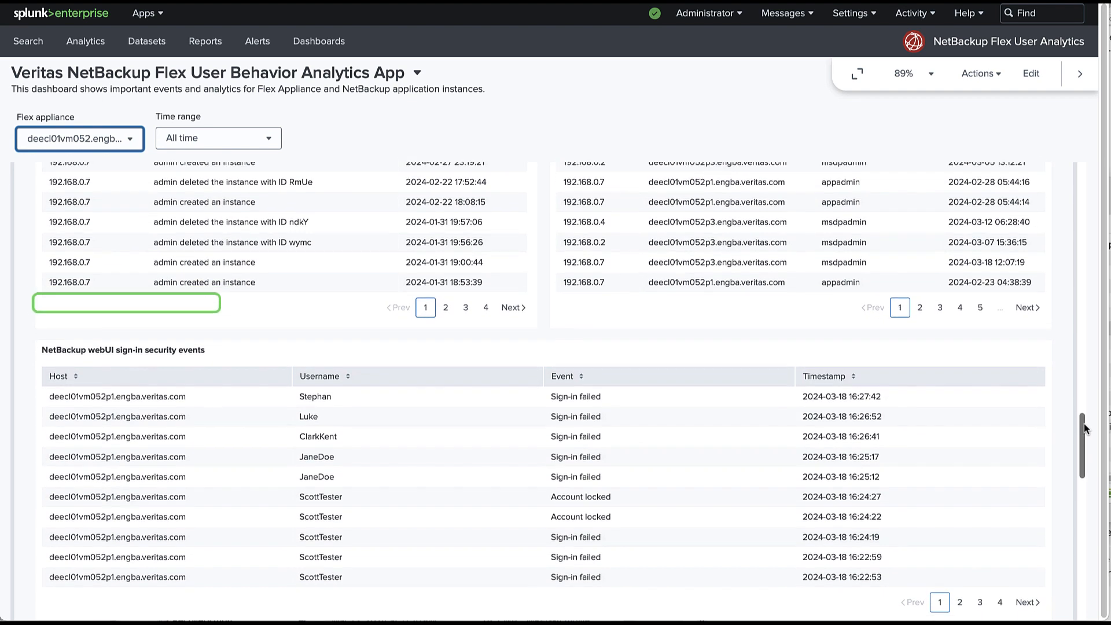
{"action": "scroll", "scroll_direction": "down", "scroll_amount": 3}
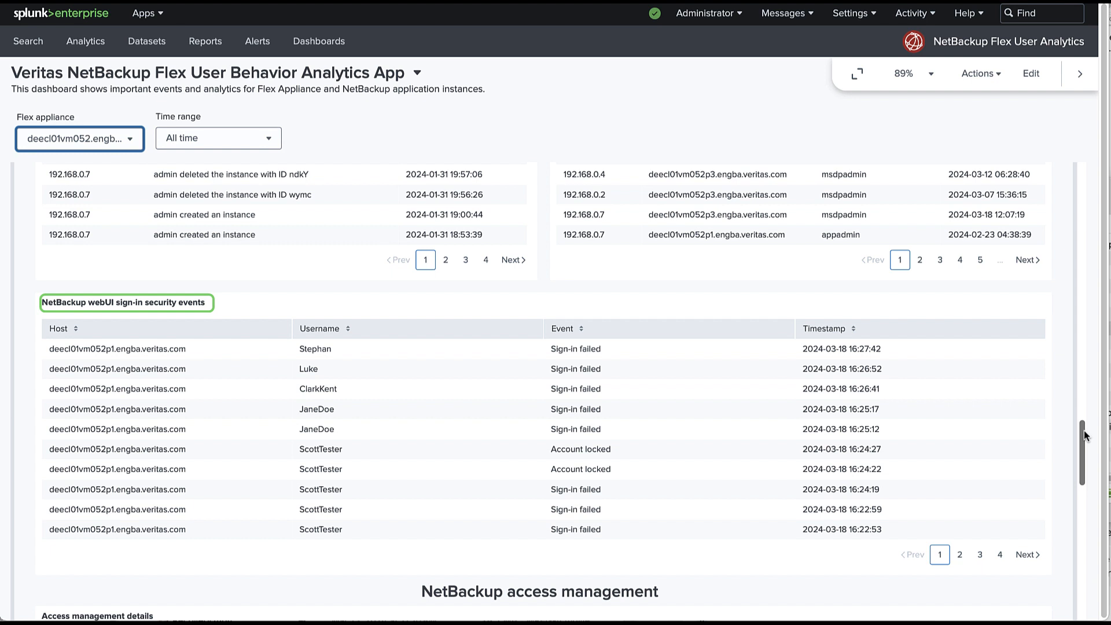
{"action": "mouse_move", "coordinate": [1088, 418]}
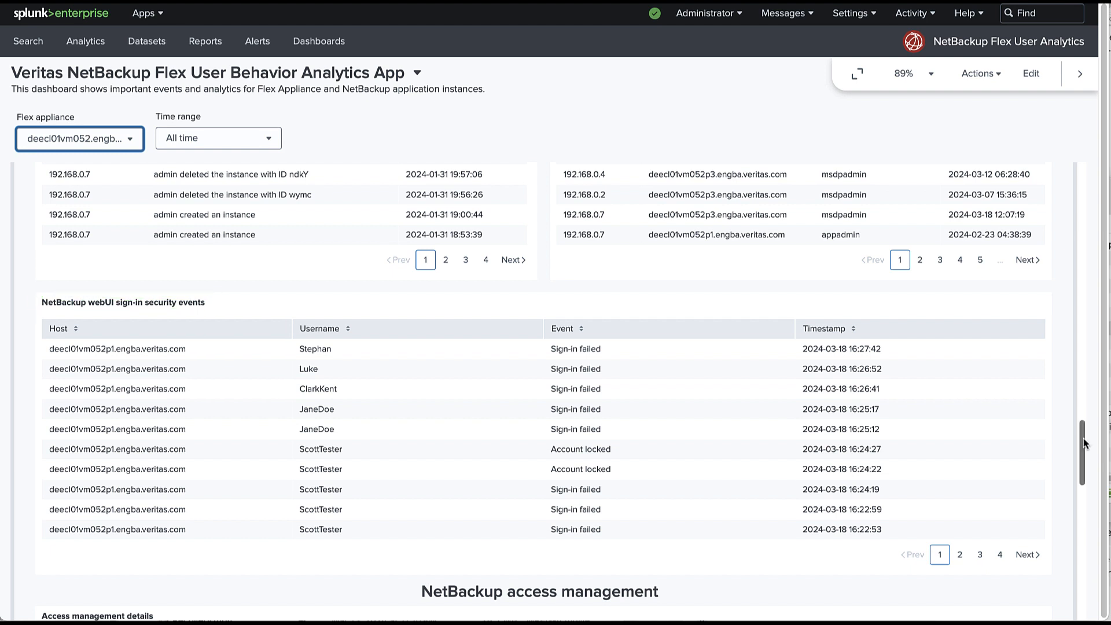
Step: Scroll down to the NetBackup access management table of certificate, access token and API key events
{"action": "scroll", "scroll_direction": "down", "scroll_amount": 3}
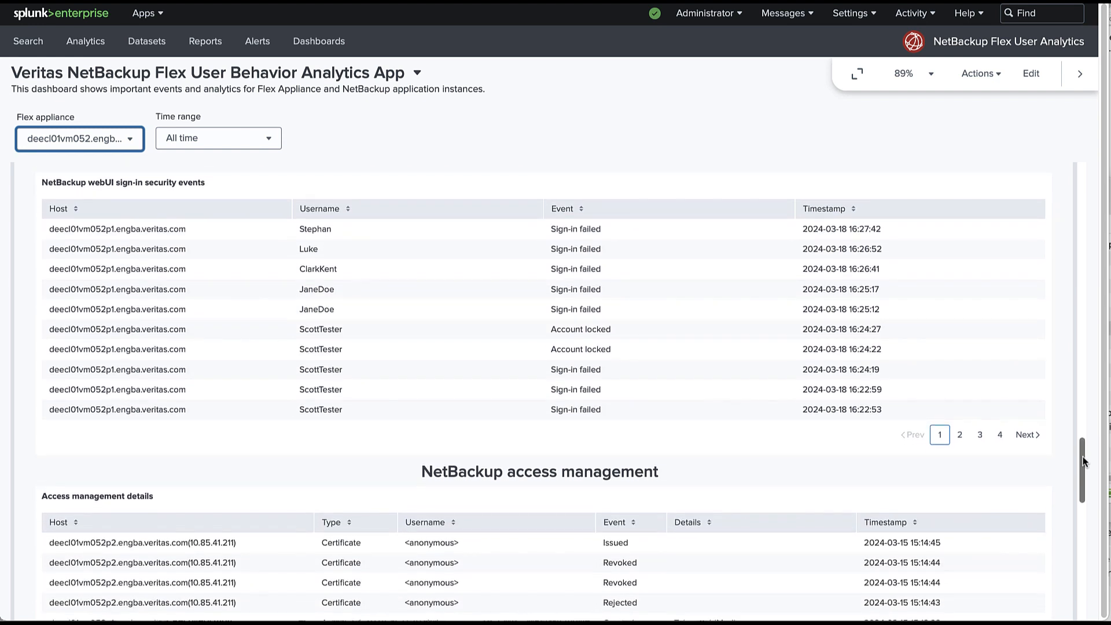
{"action": "scroll", "scroll_direction": "down", "scroll_amount": 3}
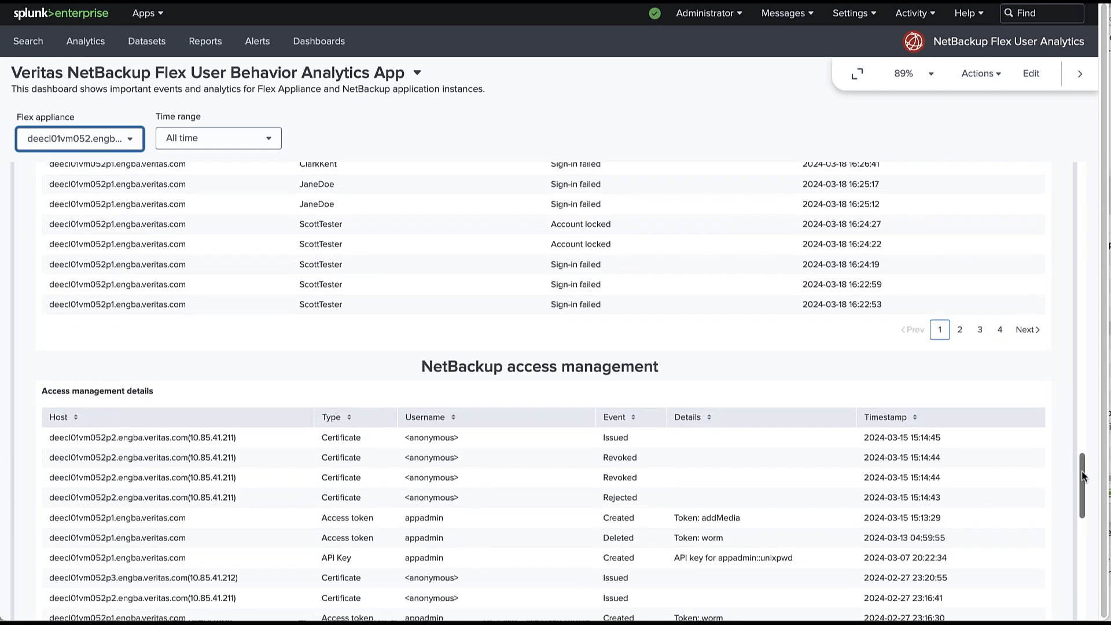
{"action": "scroll", "scroll_direction": "down", "scroll_amount": 3}
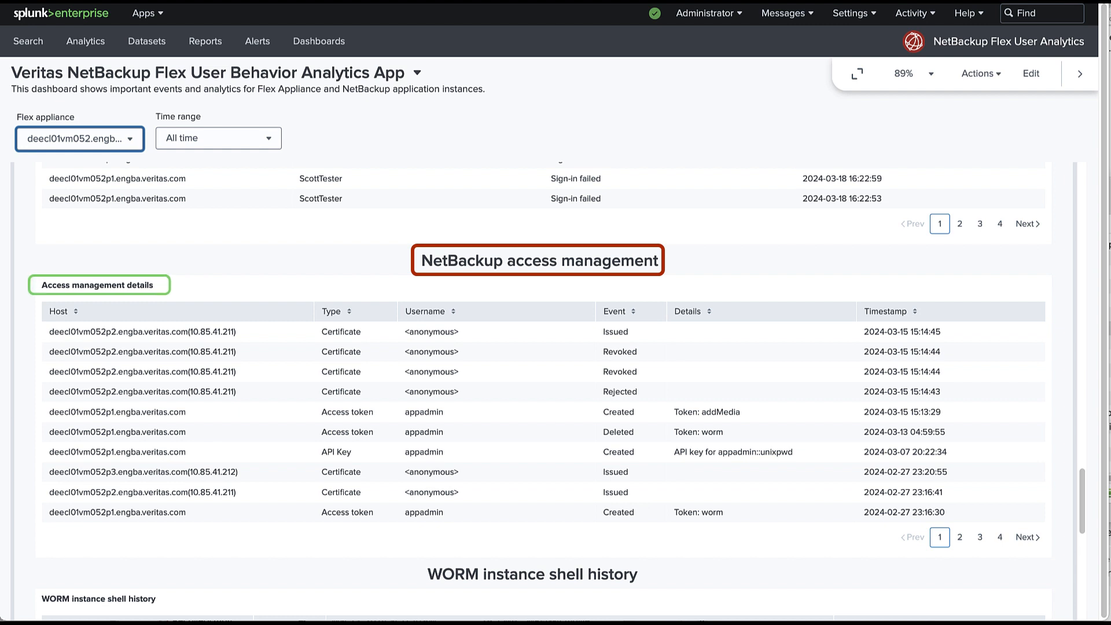
Step: Scroll down to the WORM instance shell history table of commands with timestamps
{"action": "scroll", "scroll_direction": "down", "scroll_amount": 3}
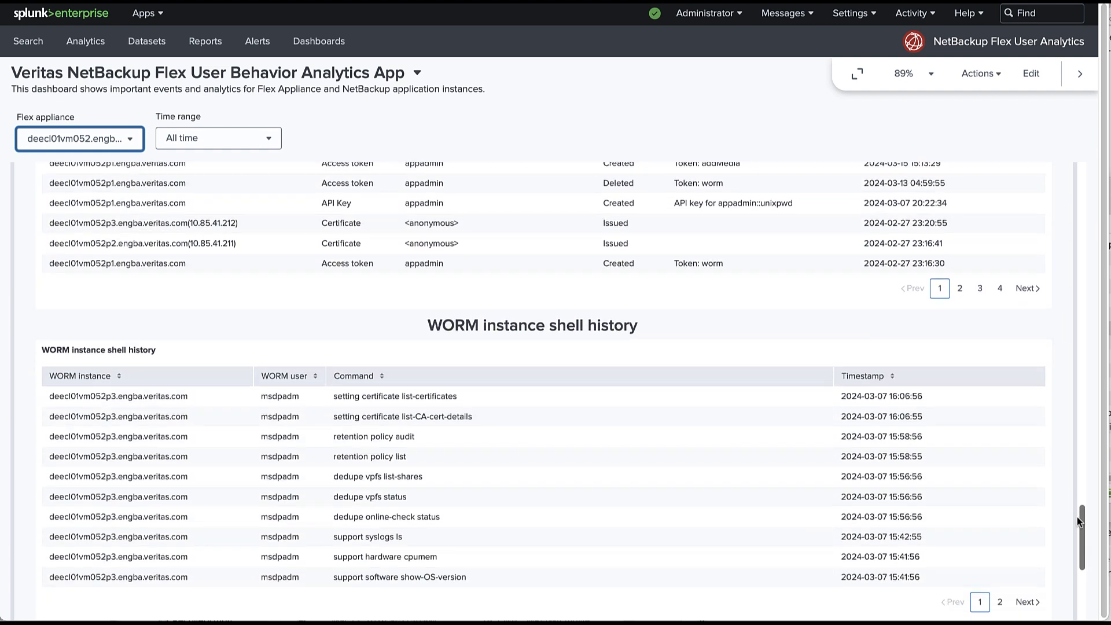
{"action": "scroll", "scroll_direction": "down", "scroll_amount": 3}
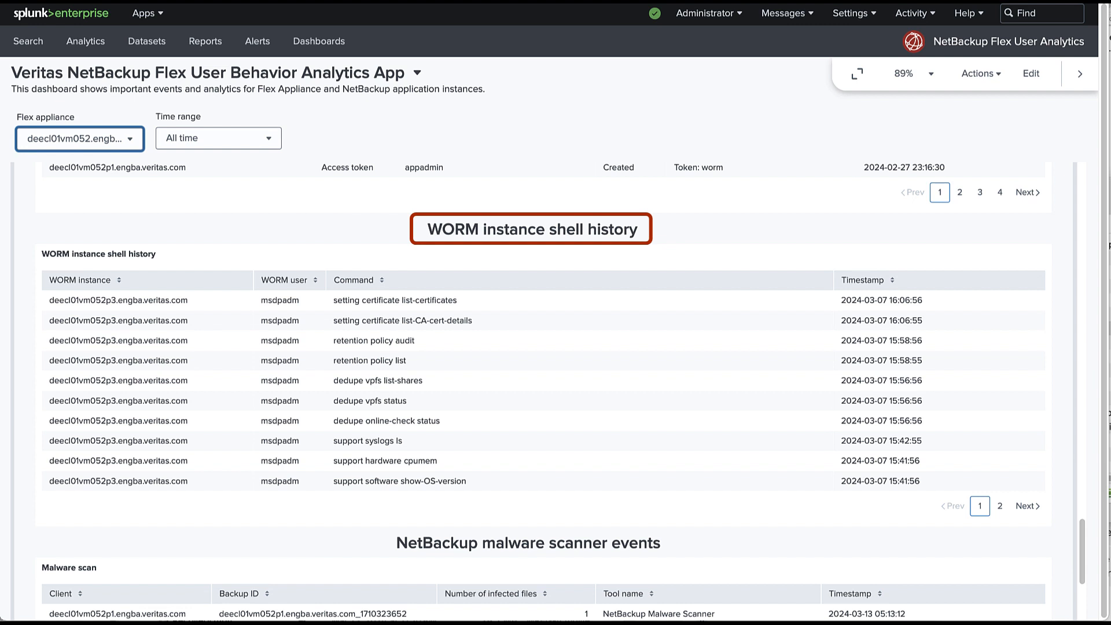
Step: Scroll to the dashboard bottom showing the NetBackup malware scanner events table with two infected backups
{"action": "scroll", "scroll_direction": "down", "scroll_amount": 3}
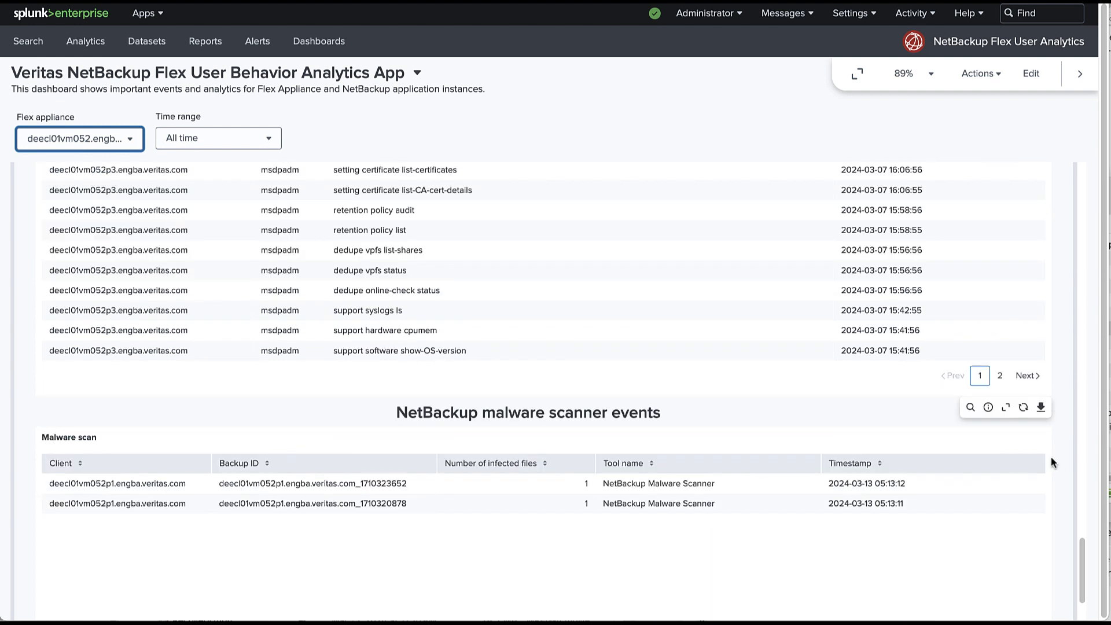
{"action": "scroll", "scroll_direction": "down", "scroll_amount": 3}
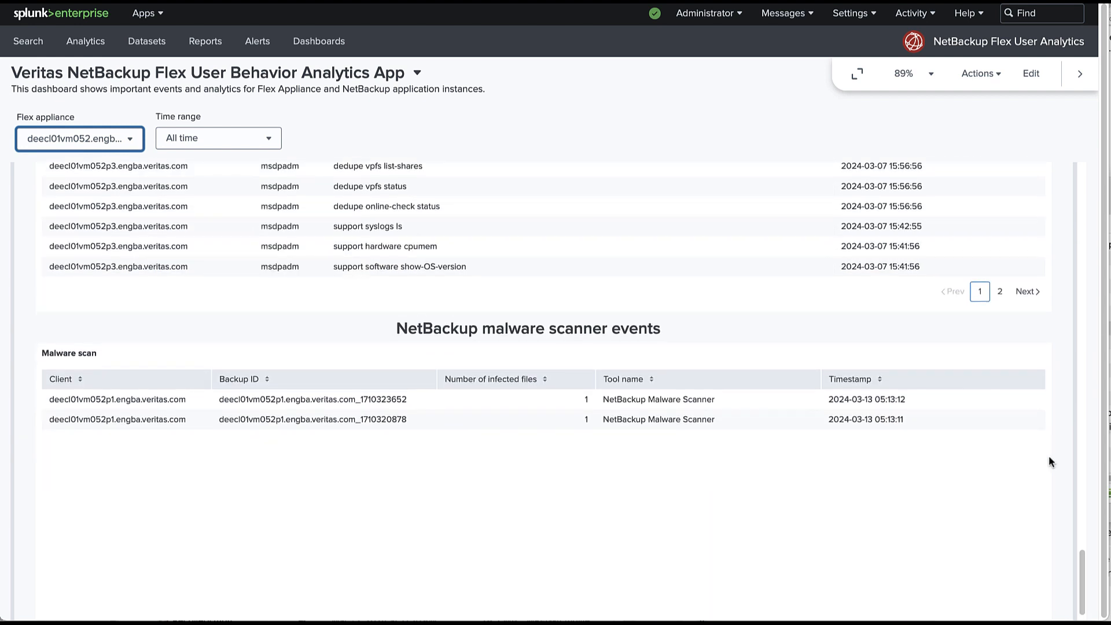
{"action": "scroll", "scroll_direction": "down", "scroll_amount": 3}
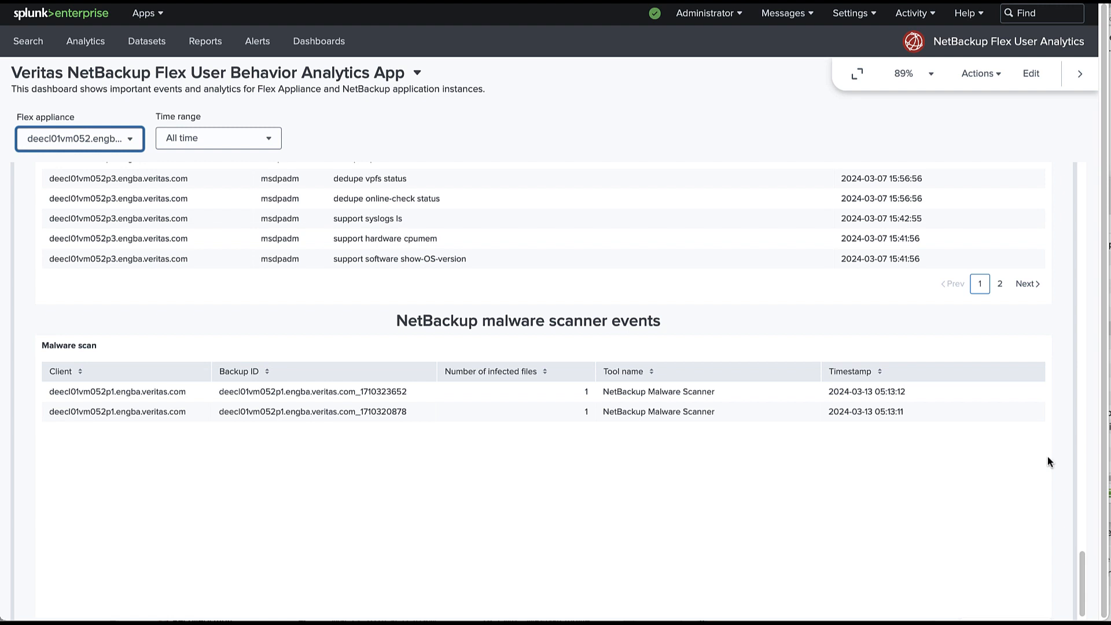